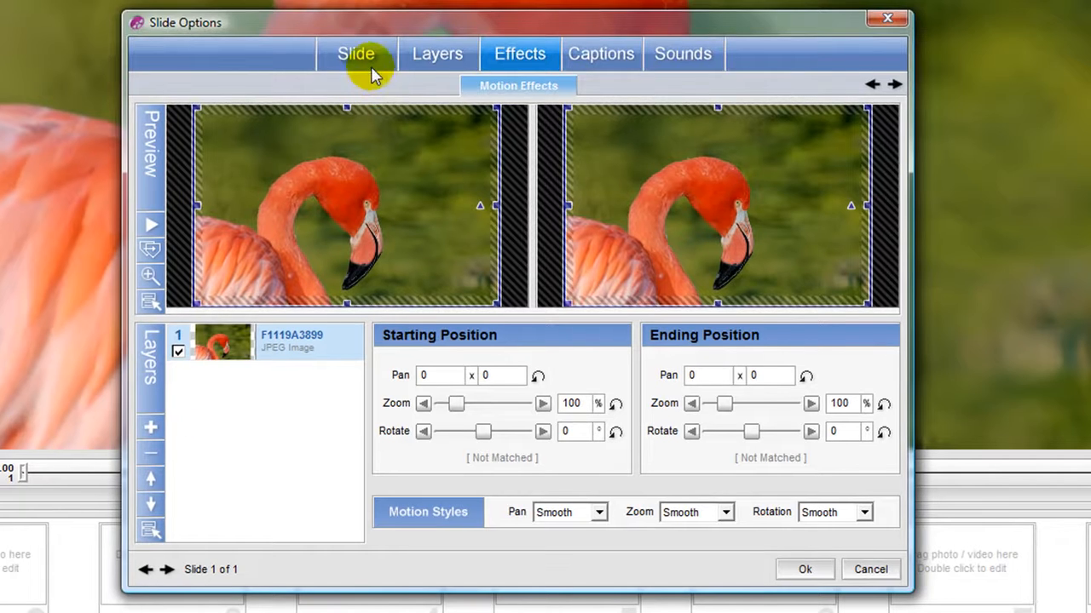
# Step: Choose Images of Love from the titles and captions styles and apply it, confirming the replacement
pyautogui.click(355, 52)
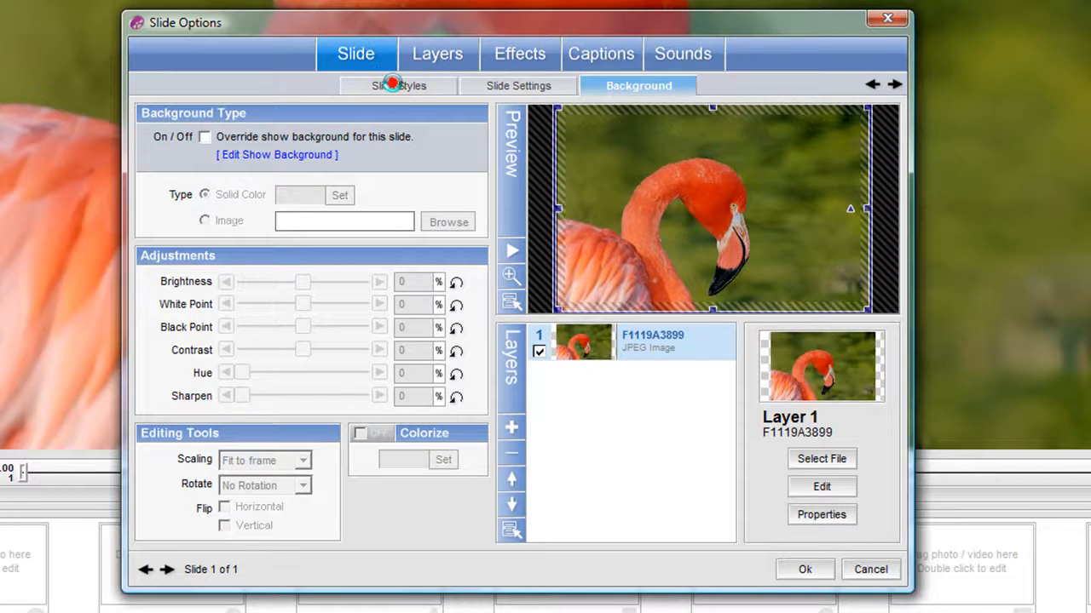
pyautogui.click(398, 85)
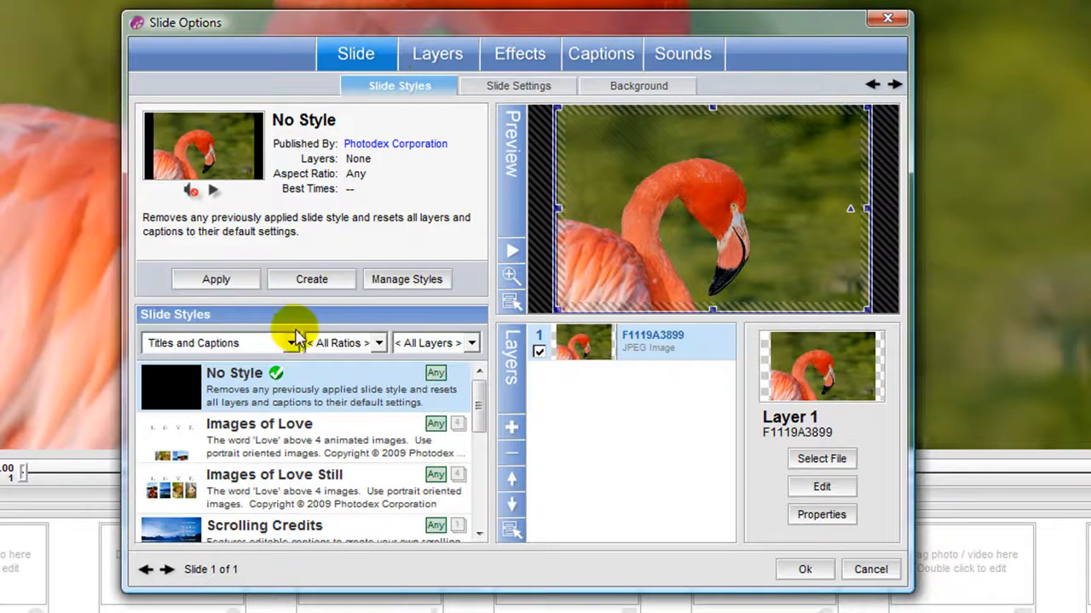
pyautogui.click(296, 343)
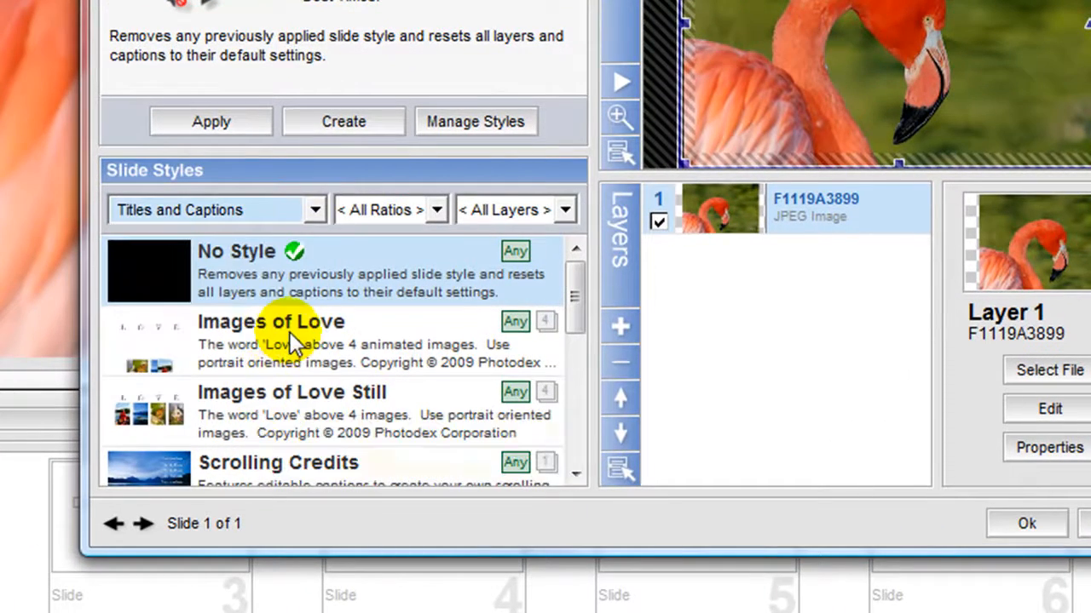
pyautogui.click(271, 320)
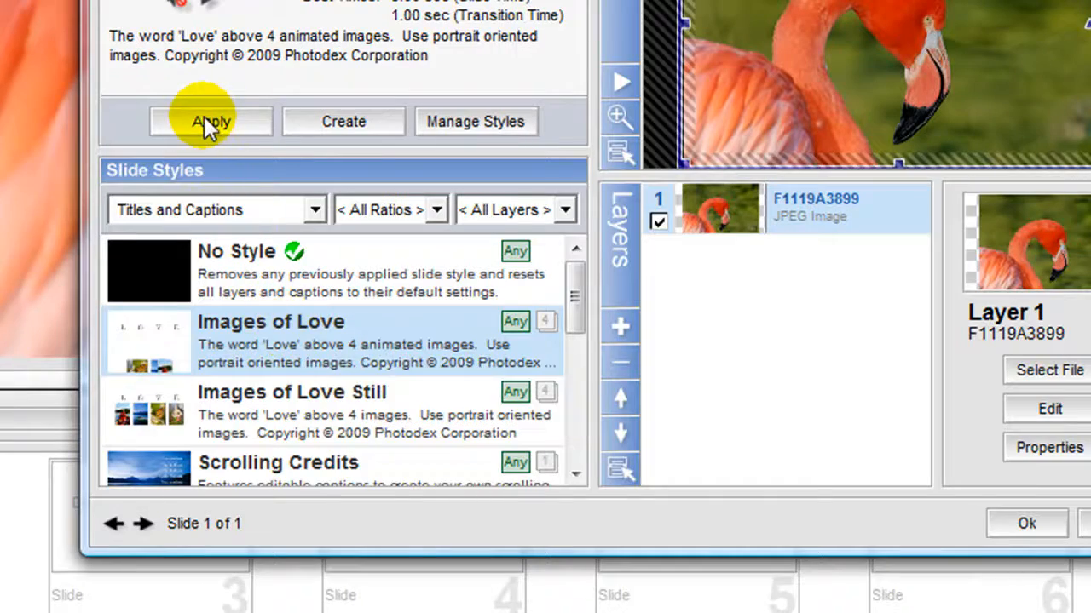
pyautogui.click(211, 121)
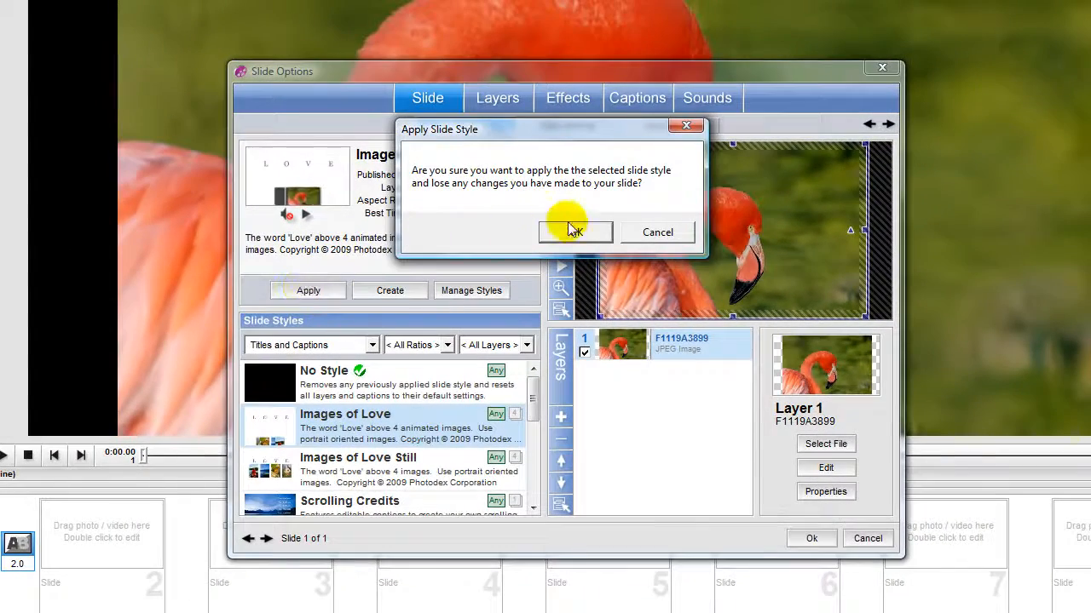
pyautogui.click(576, 232)
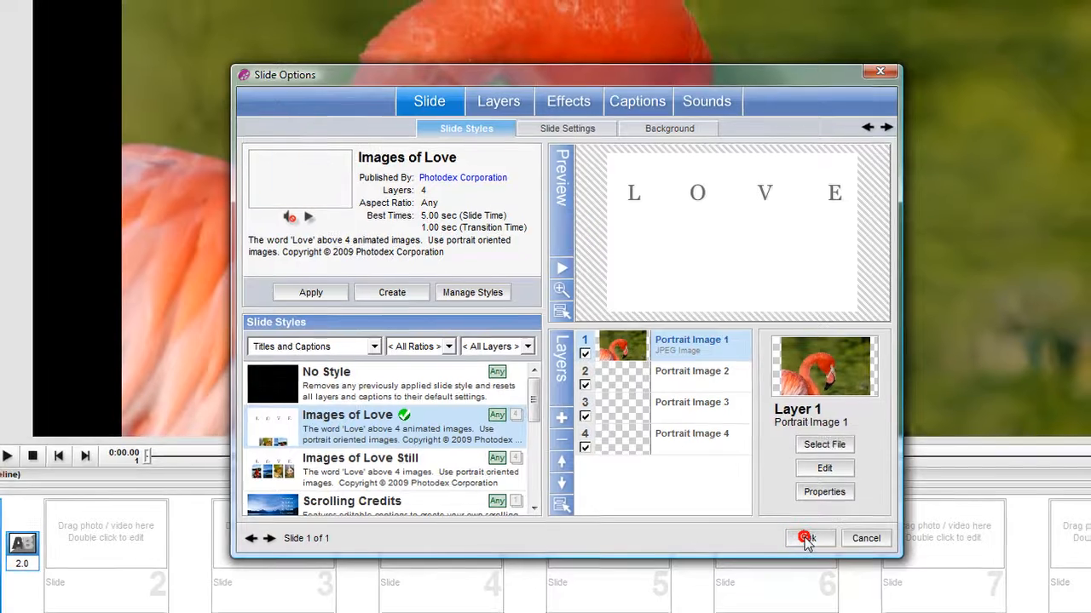
pyautogui.click(808, 538)
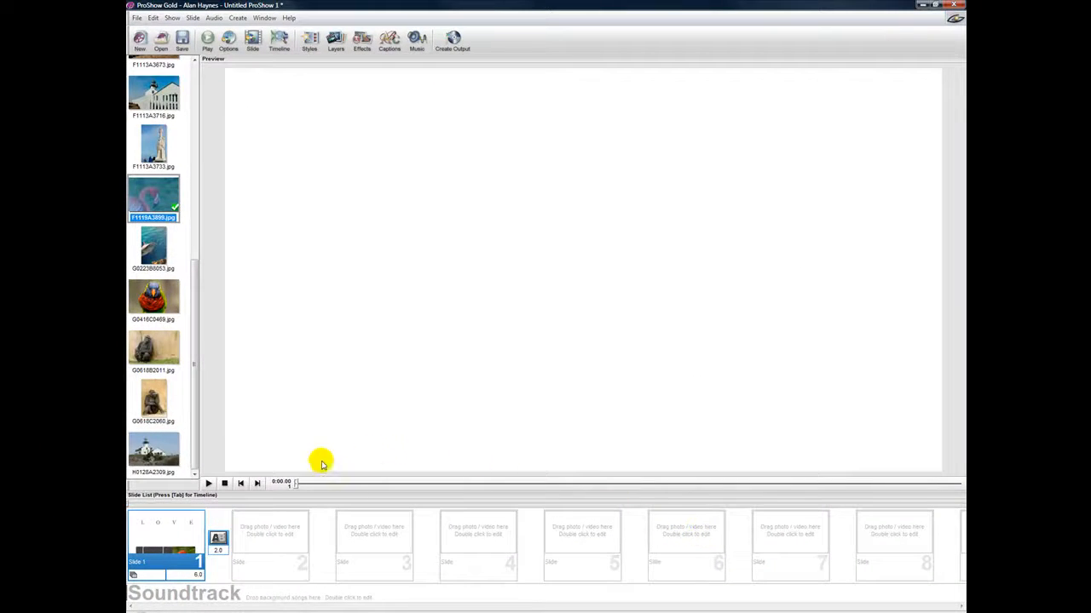
pyautogui.moveTo(208, 484)
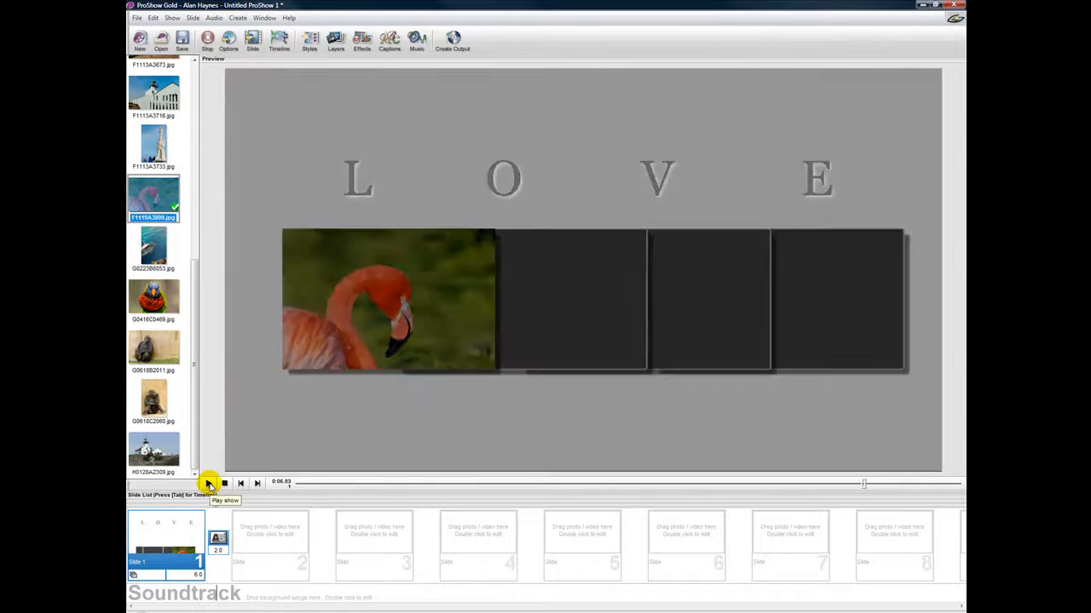
pyautogui.doubleClick(164, 545)
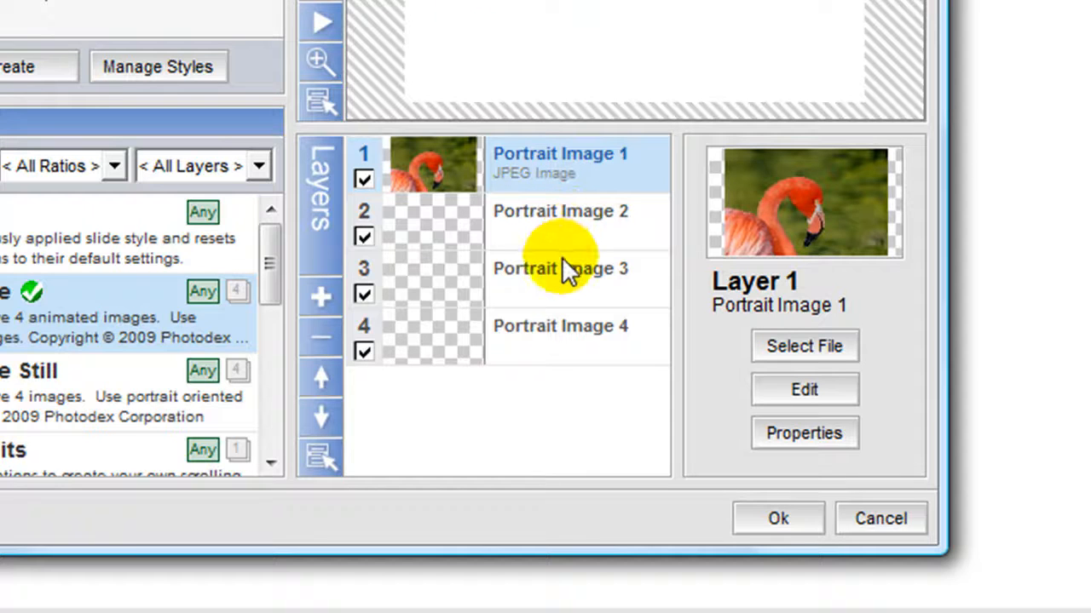
pyautogui.moveTo(583, 242)
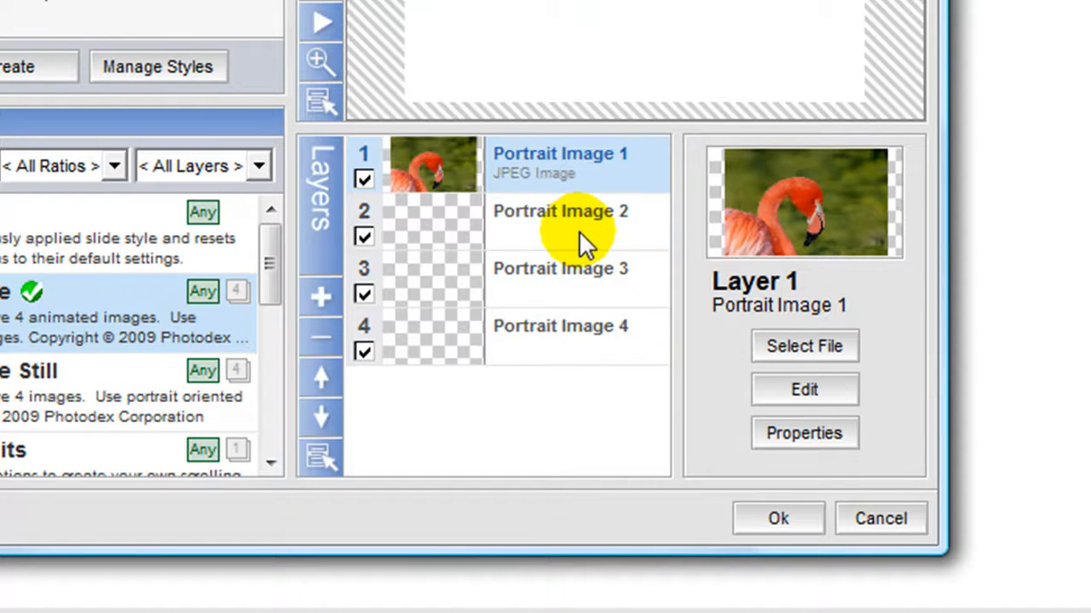
# Step: Load animal photos into the remaining portrait image layers and accept the slide options
pyautogui.click(559, 211)
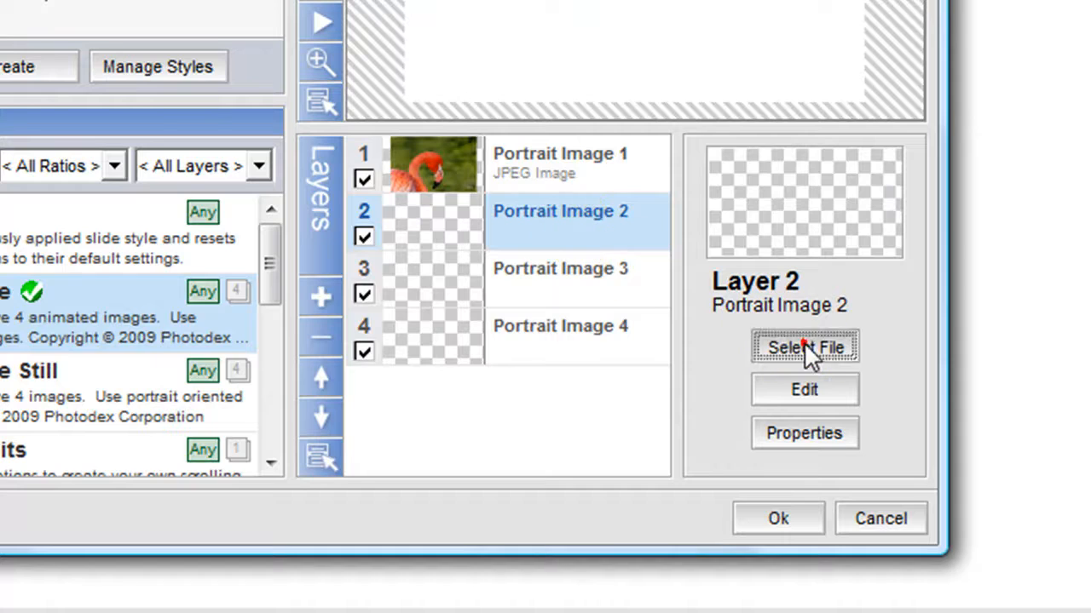
pyautogui.click(804, 347)
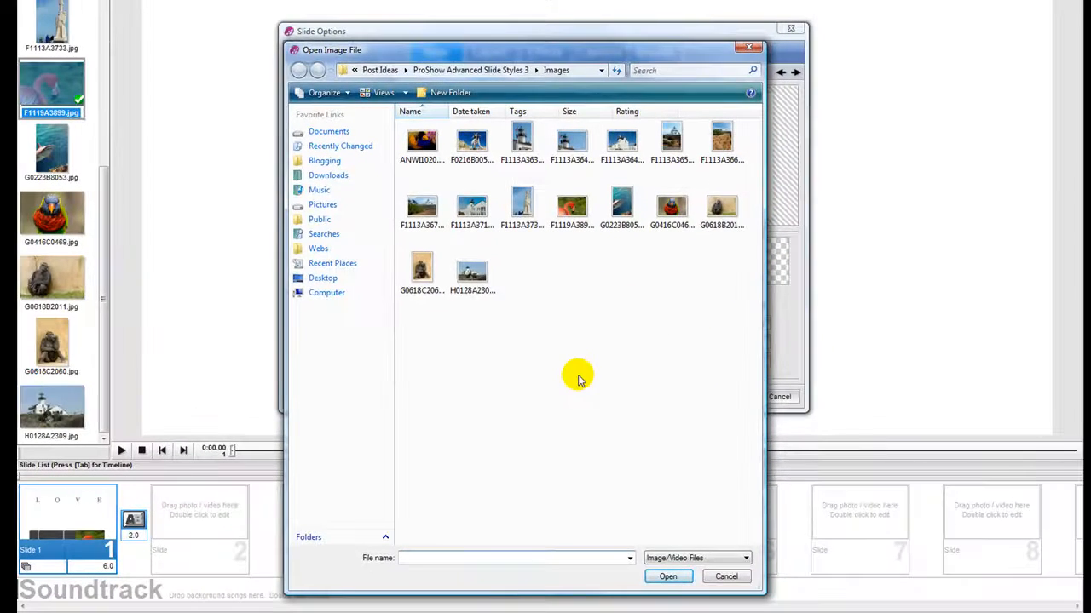
pyautogui.moveTo(557, 280)
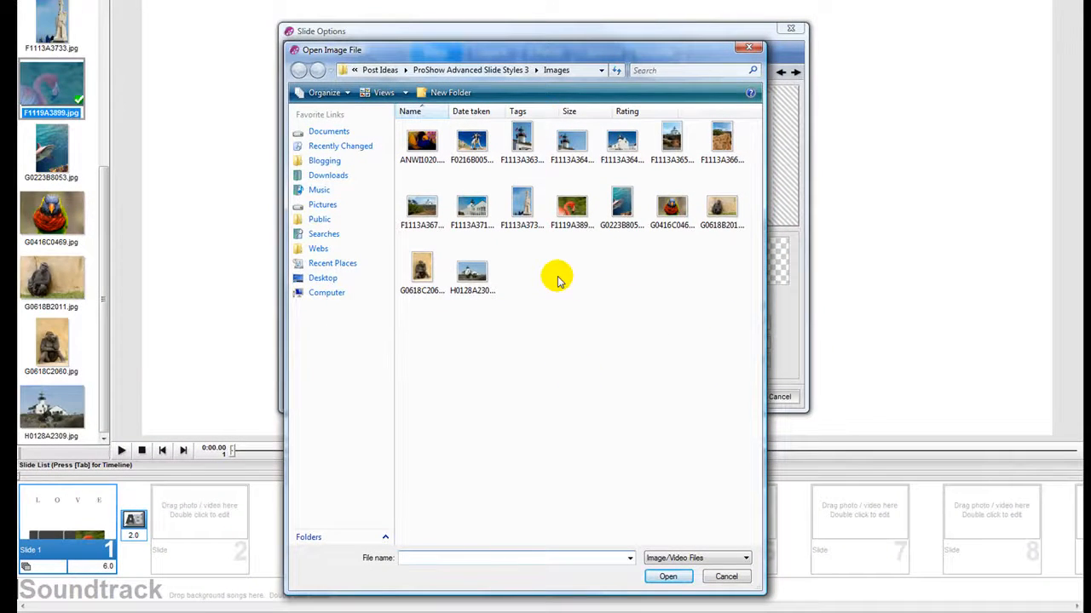
pyautogui.click(471, 140)
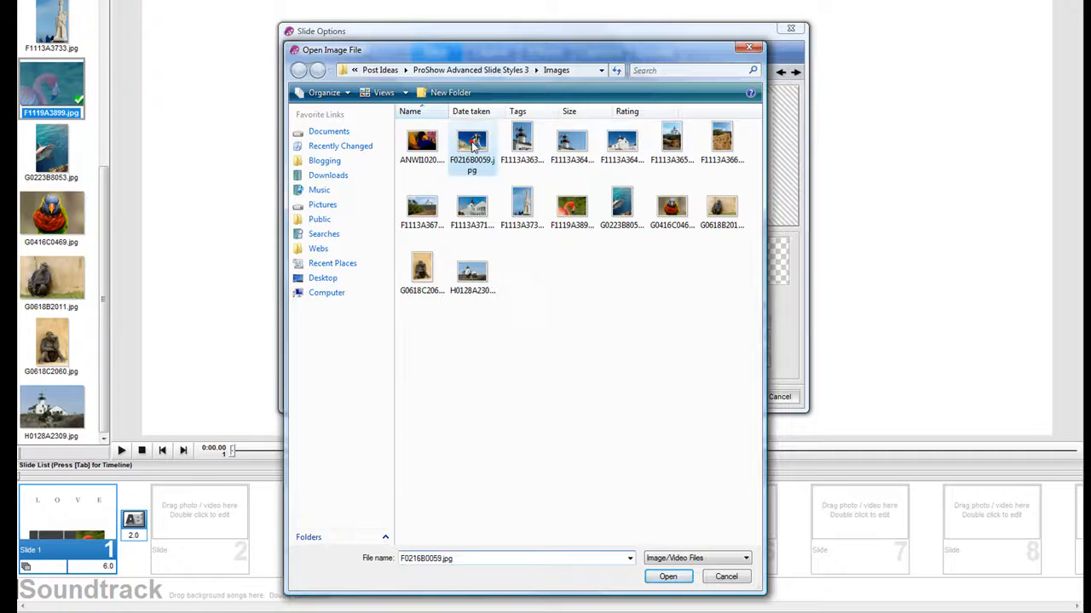
pyautogui.click(668, 575)
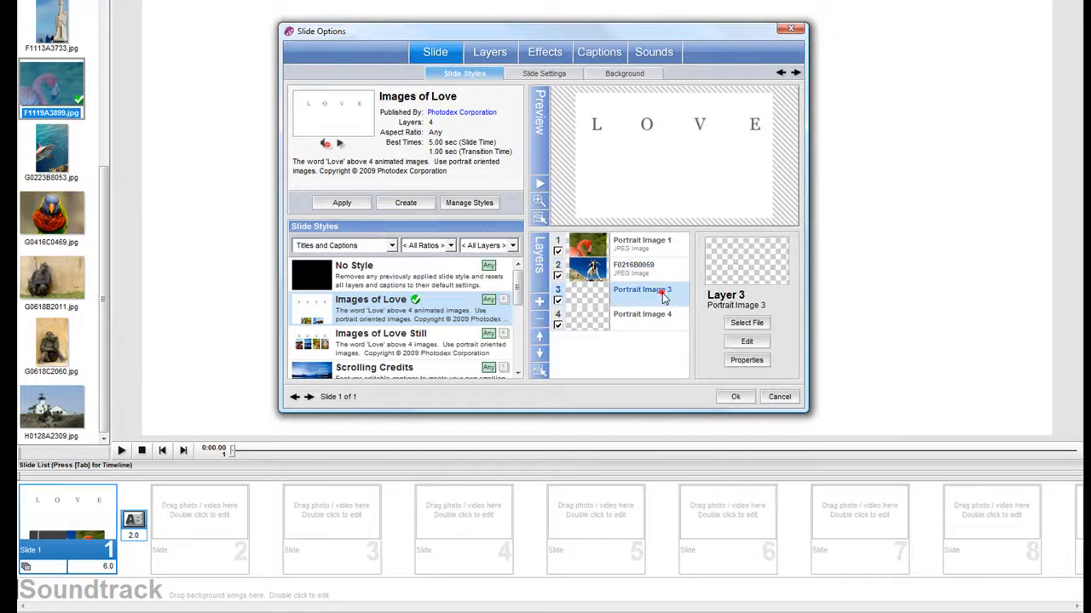
pyautogui.click(746, 322)
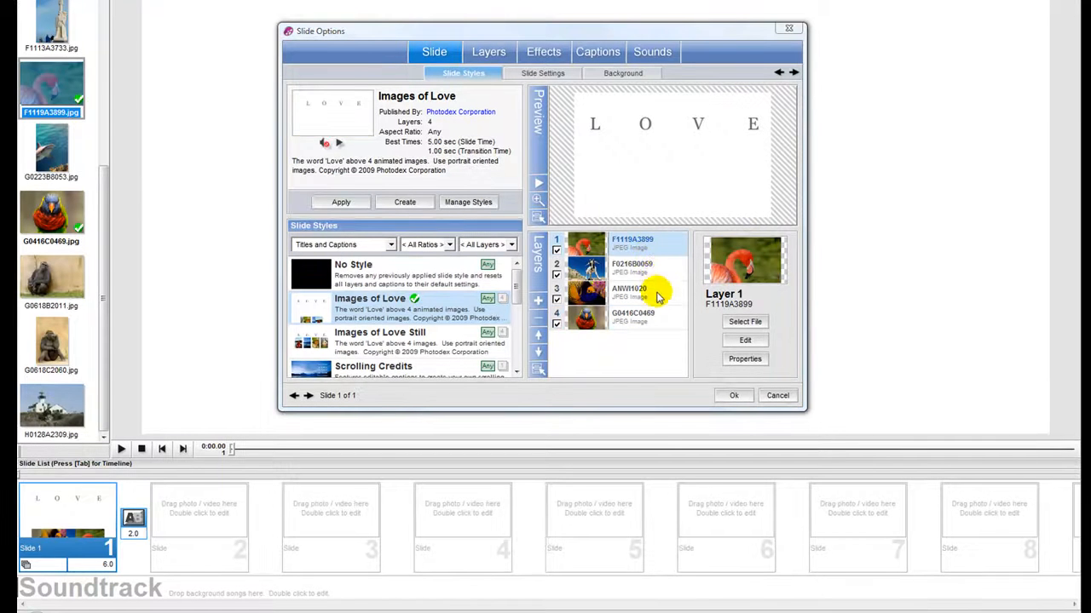
pyautogui.click(733, 395)
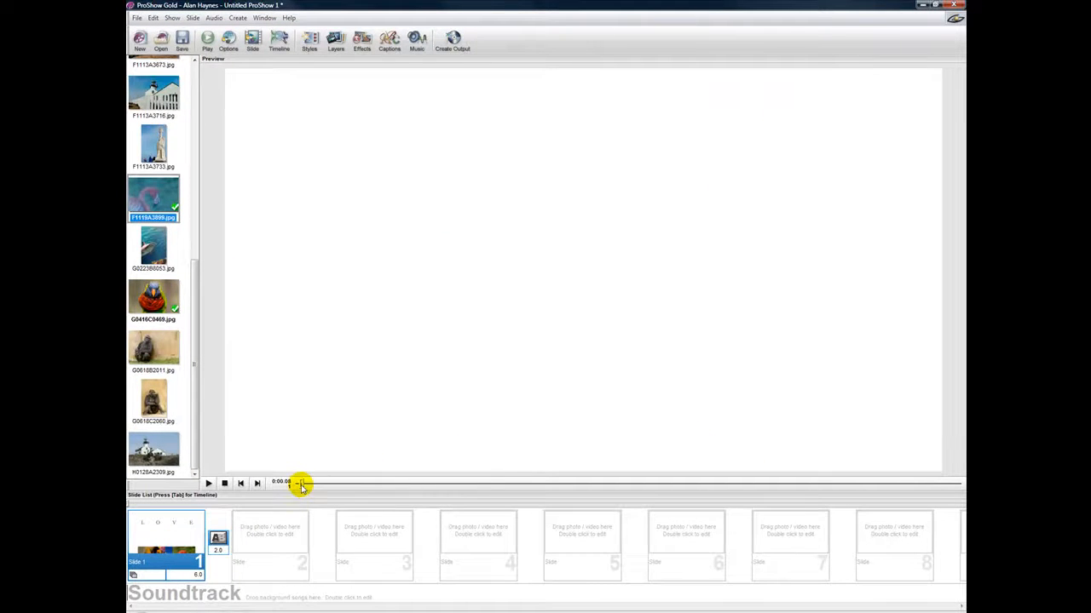
pyautogui.moveTo(303, 486); pyautogui.dragTo(807, 486)
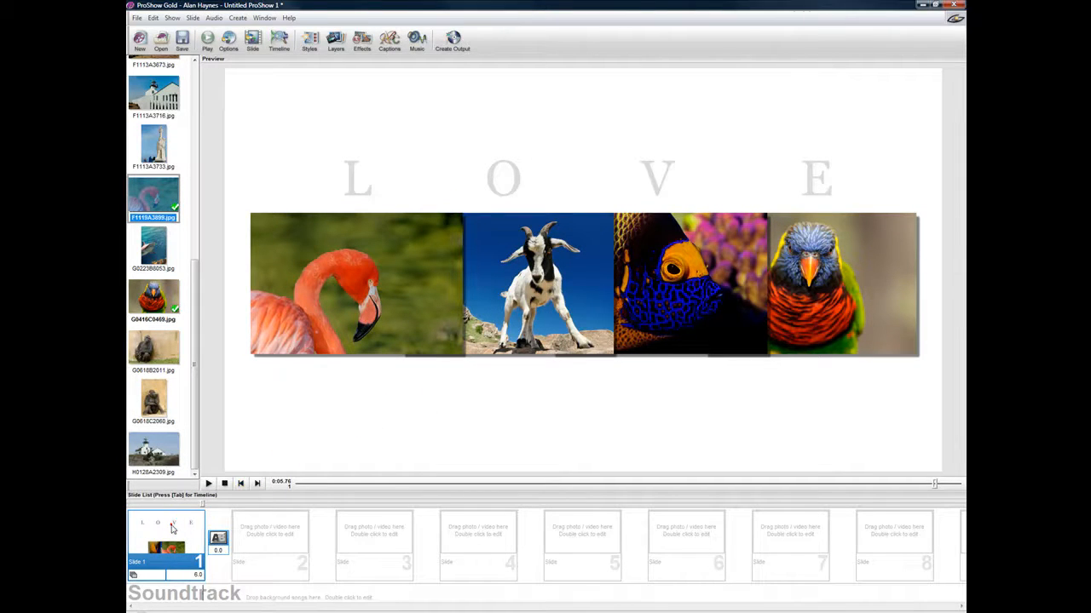
# Step: Reopen the slide's caption settings and remove the O letter caption
pyautogui.doubleClick(164, 546)
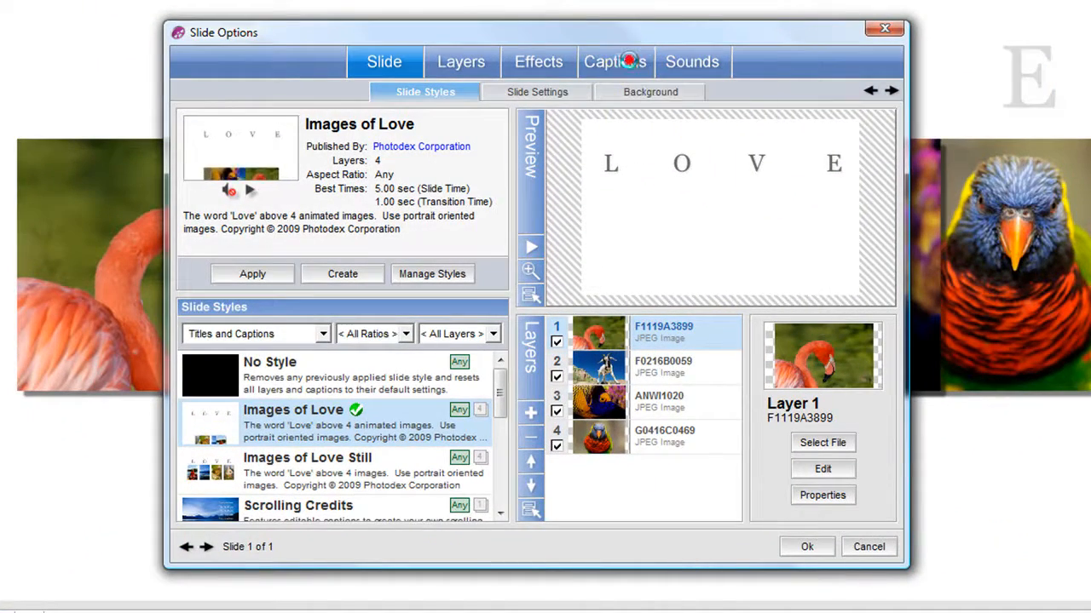
pyautogui.click(614, 61)
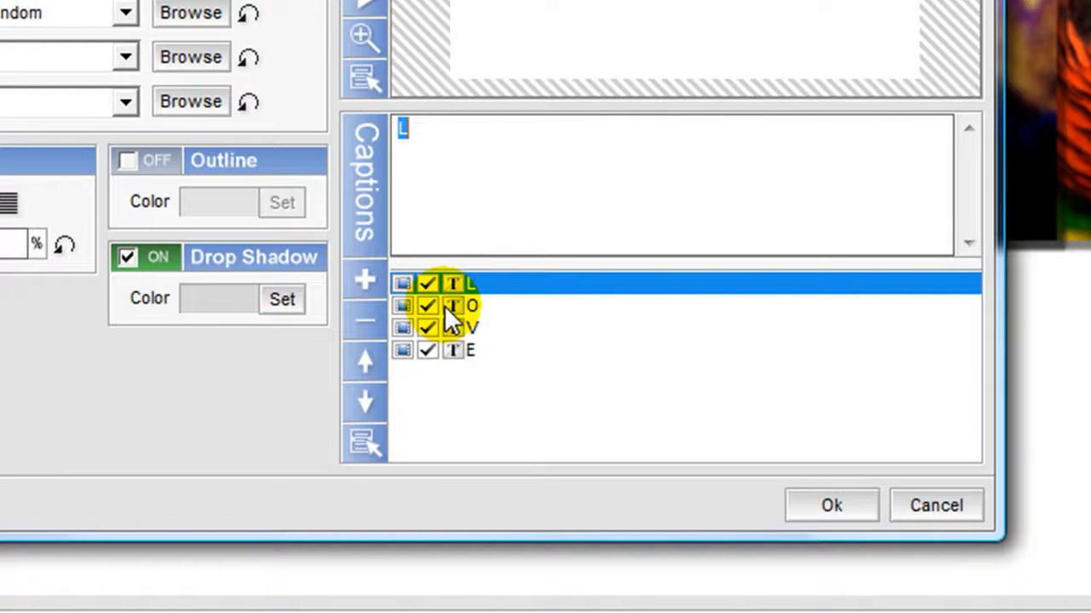
pyautogui.moveTo(451, 321)
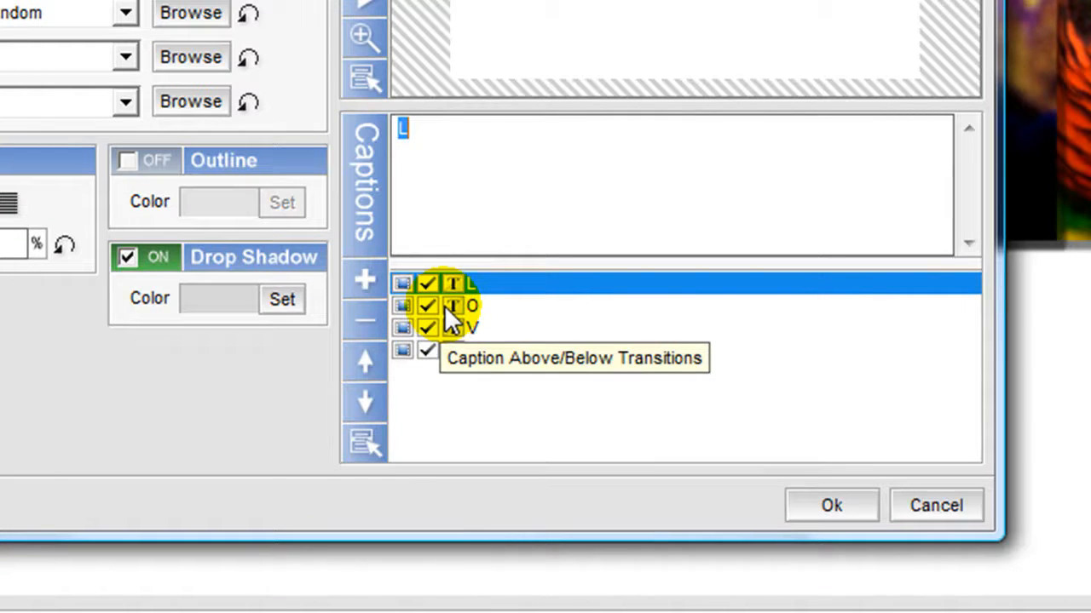
pyautogui.click(471, 305)
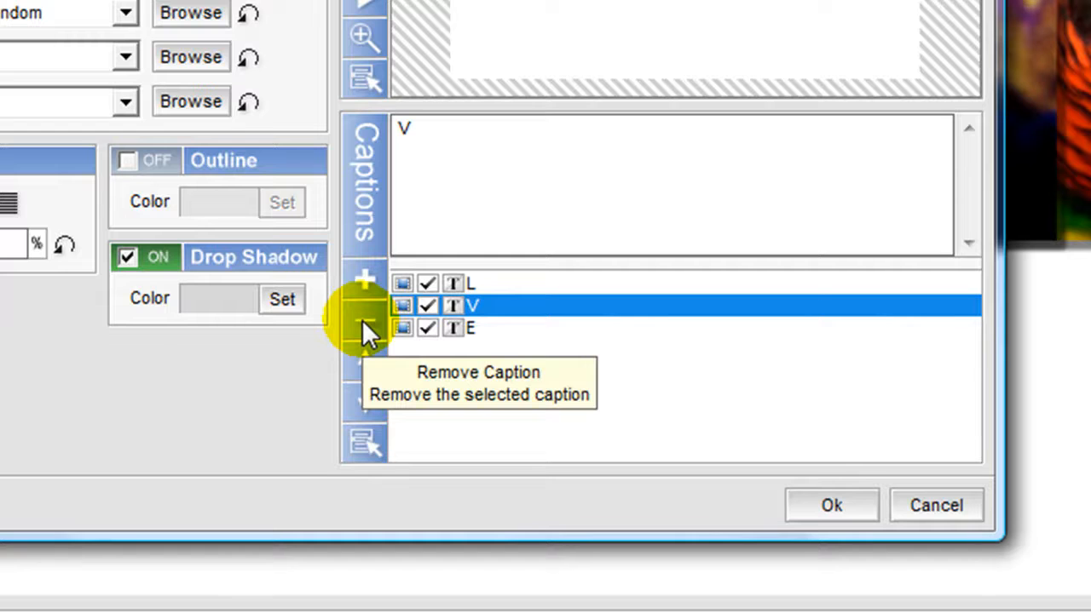
pyautogui.click(366, 324)
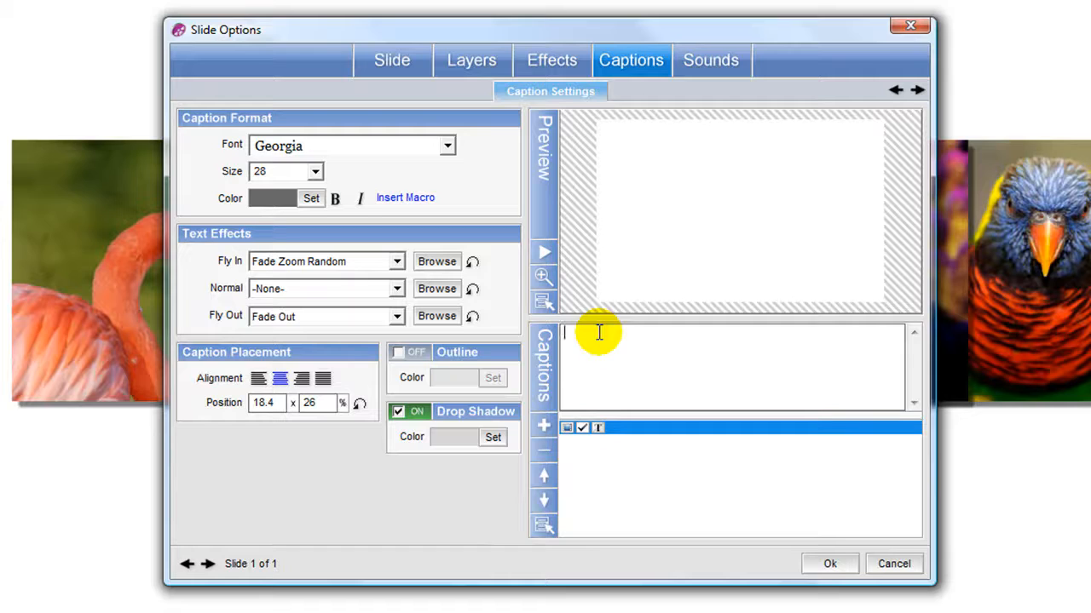
# Step: Make the caption read 'Z O O !' and drag it to the top centre of the preview
pyautogui.write('z')
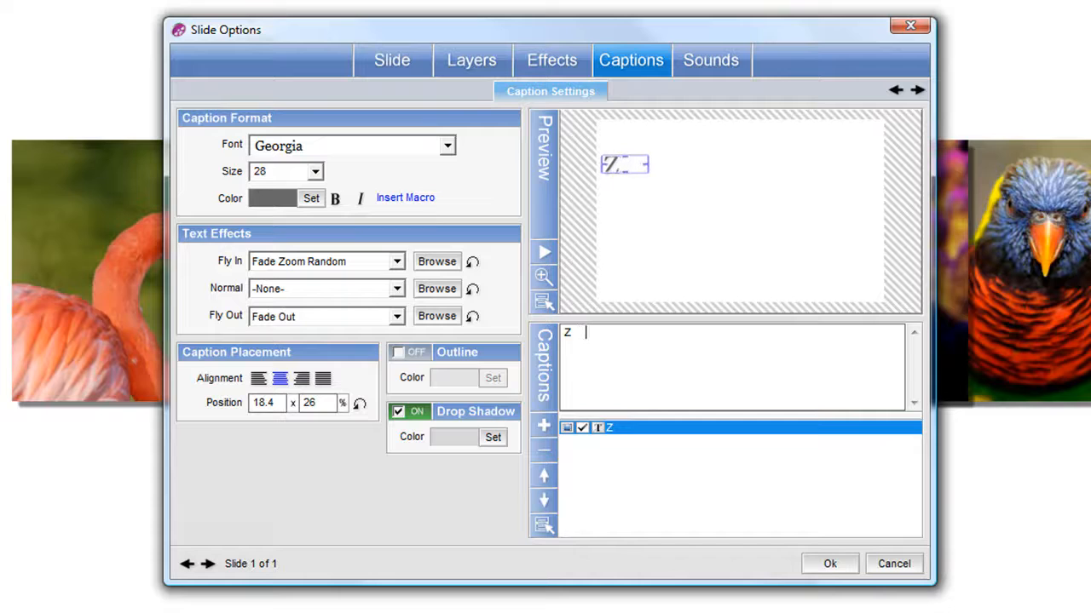
pyautogui.write('O')
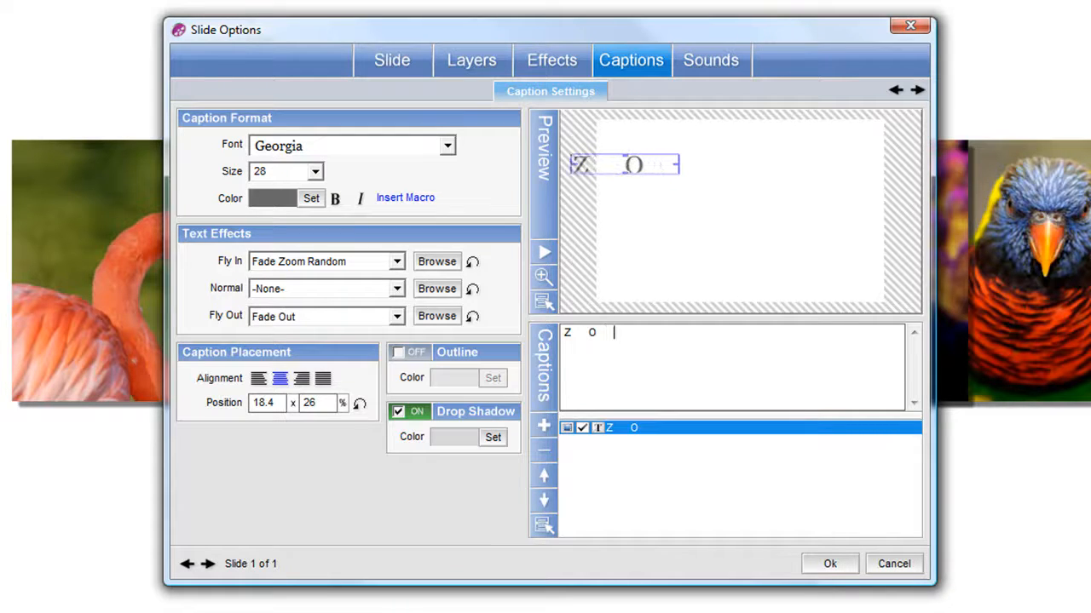
pyautogui.write('O')
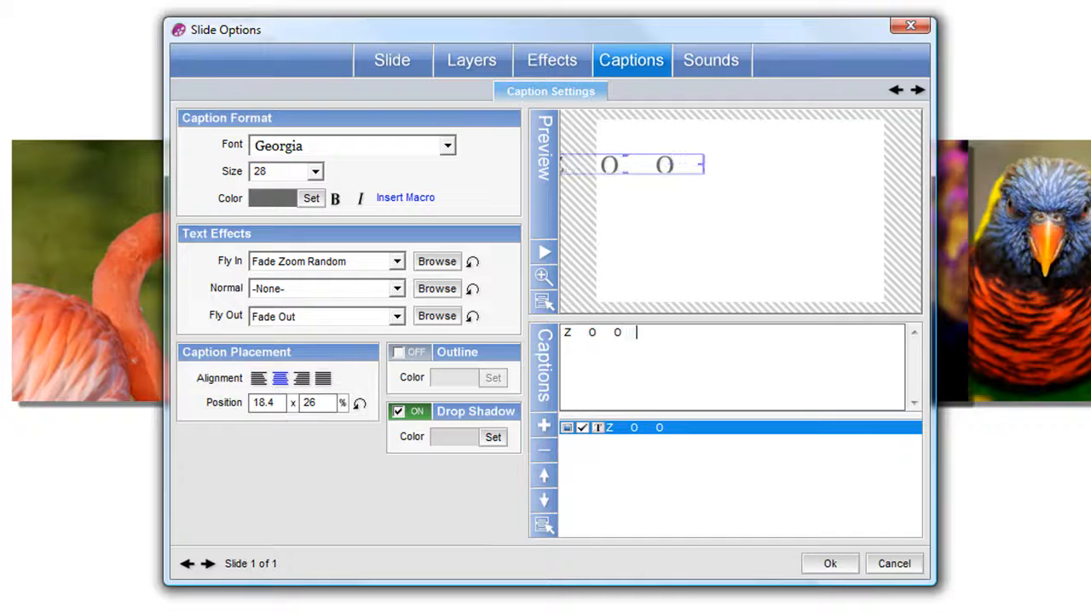
pyautogui.write('!')
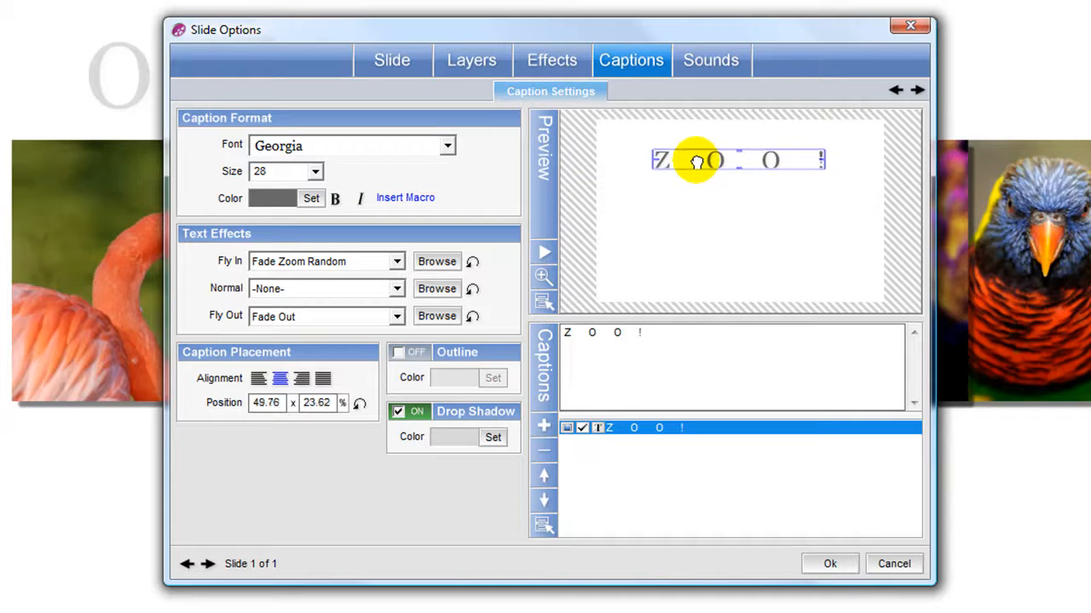
pyautogui.moveTo(695, 160); pyautogui.dragTo(699, 157)
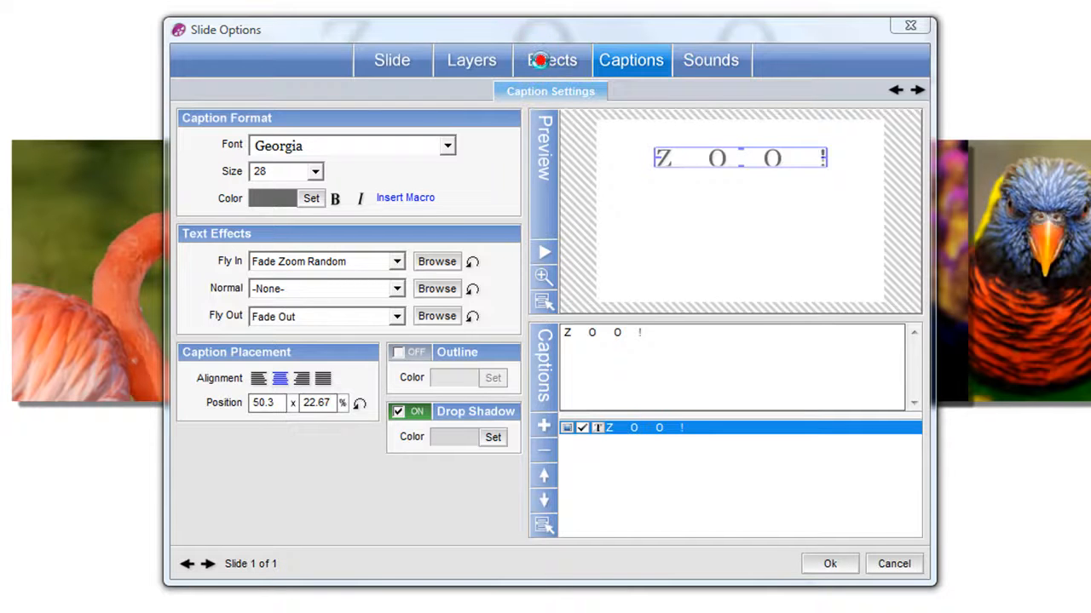
# Step: Show the slide's motion effects with starting and ending previews
pyautogui.click(552, 60)
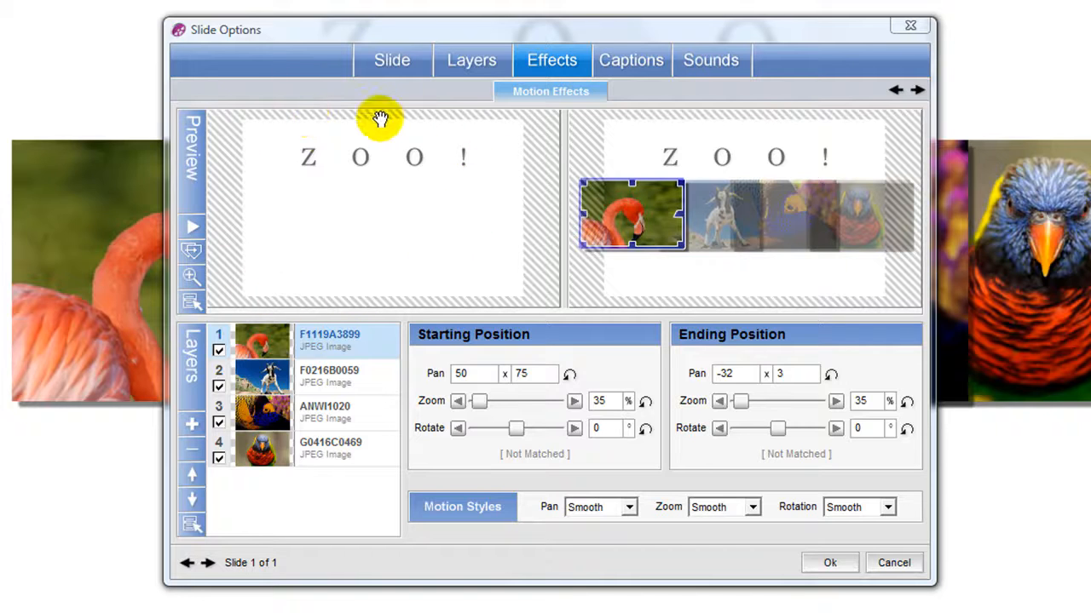
pyautogui.moveTo(512, 296)
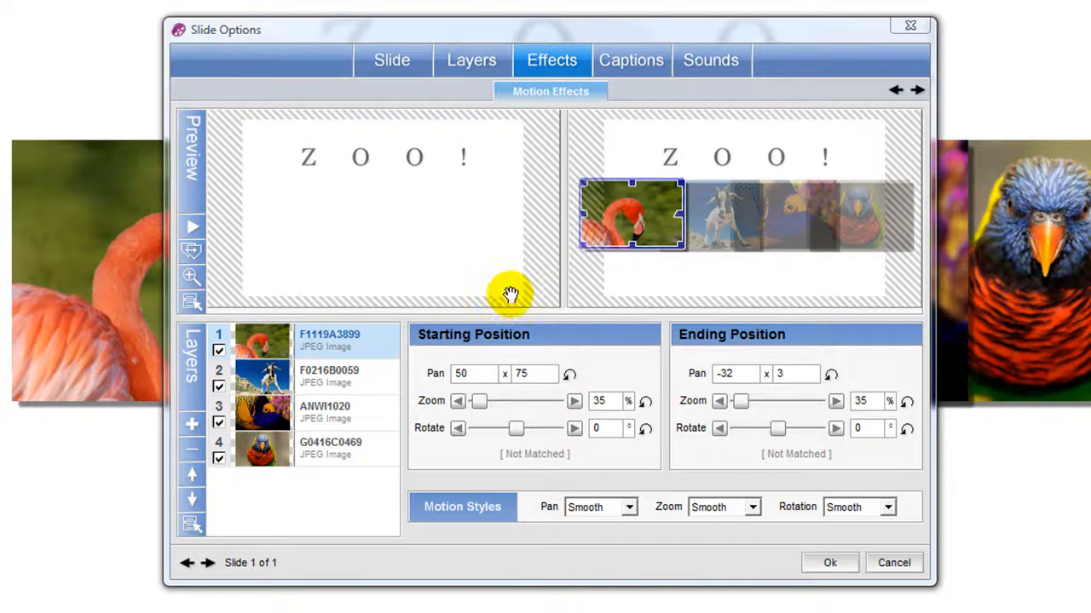
pyautogui.moveTo(682, 269)
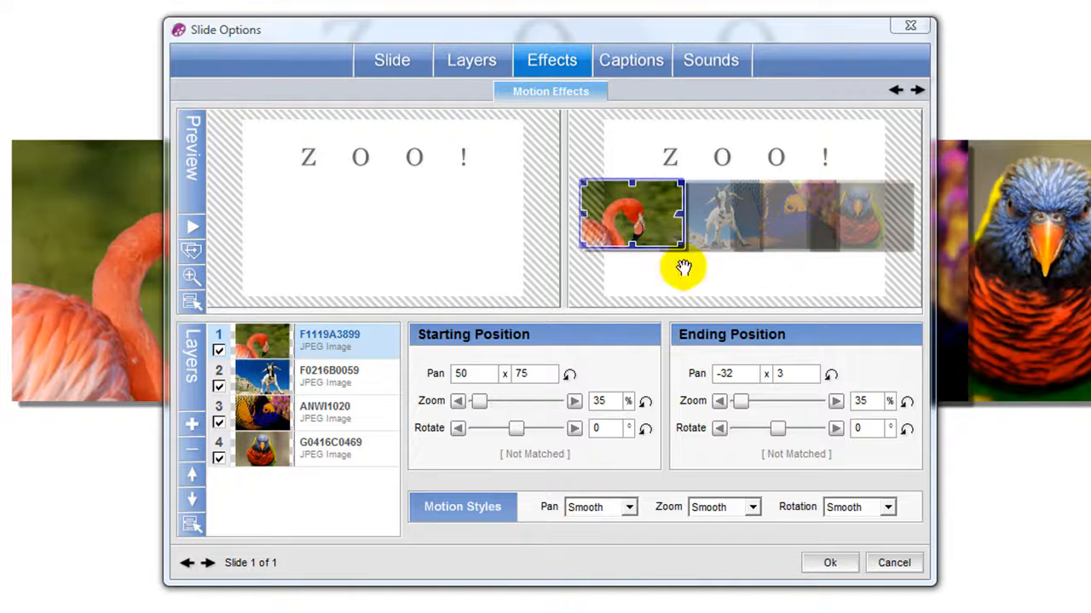
pyautogui.moveTo(627, 276)
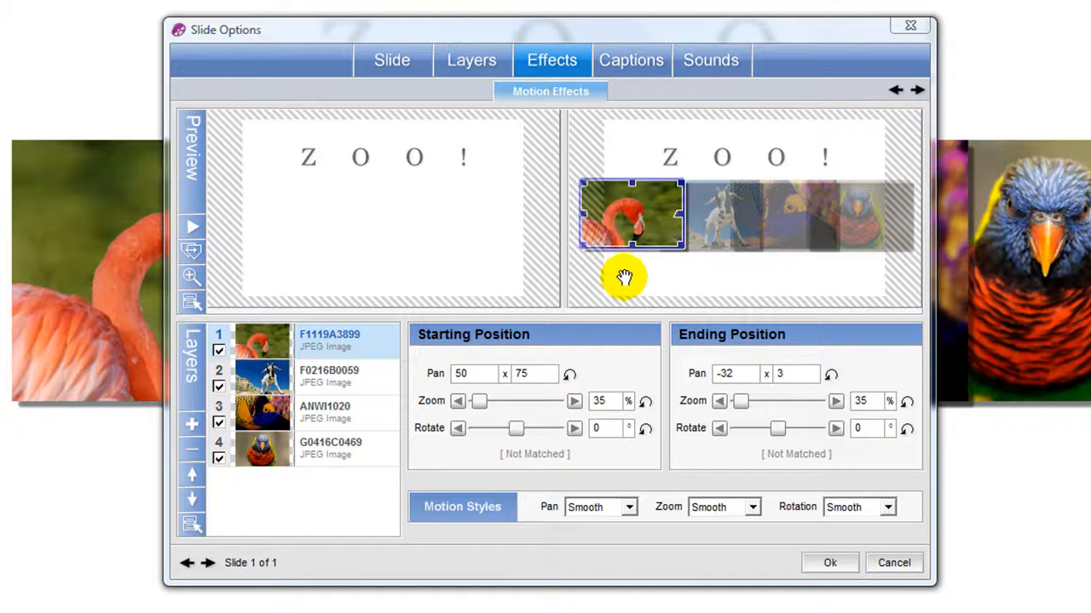
pyautogui.moveTo(579, 276)
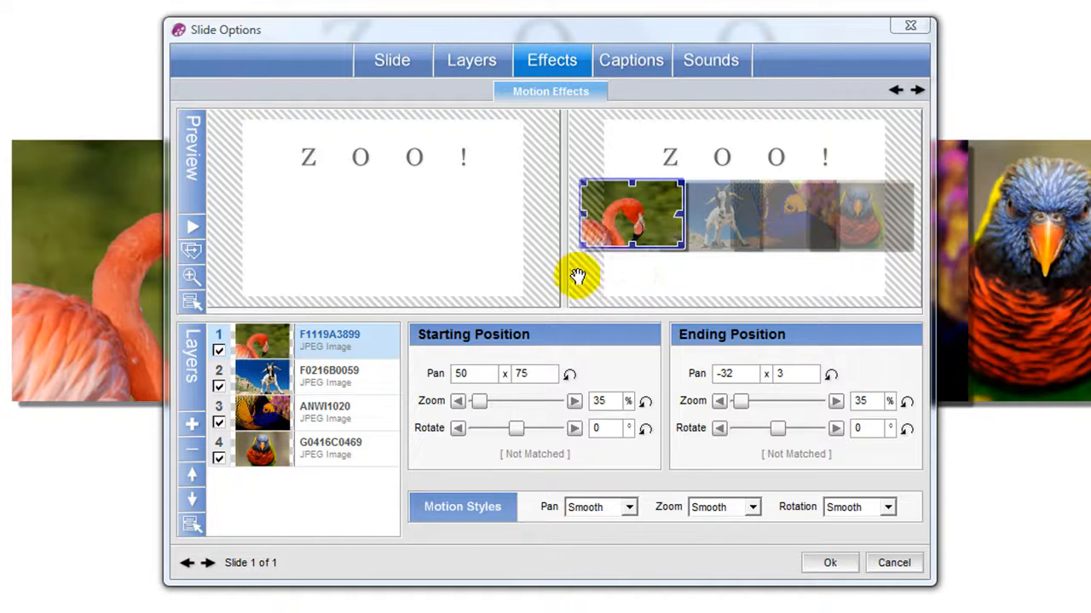
pyautogui.moveTo(273, 259)
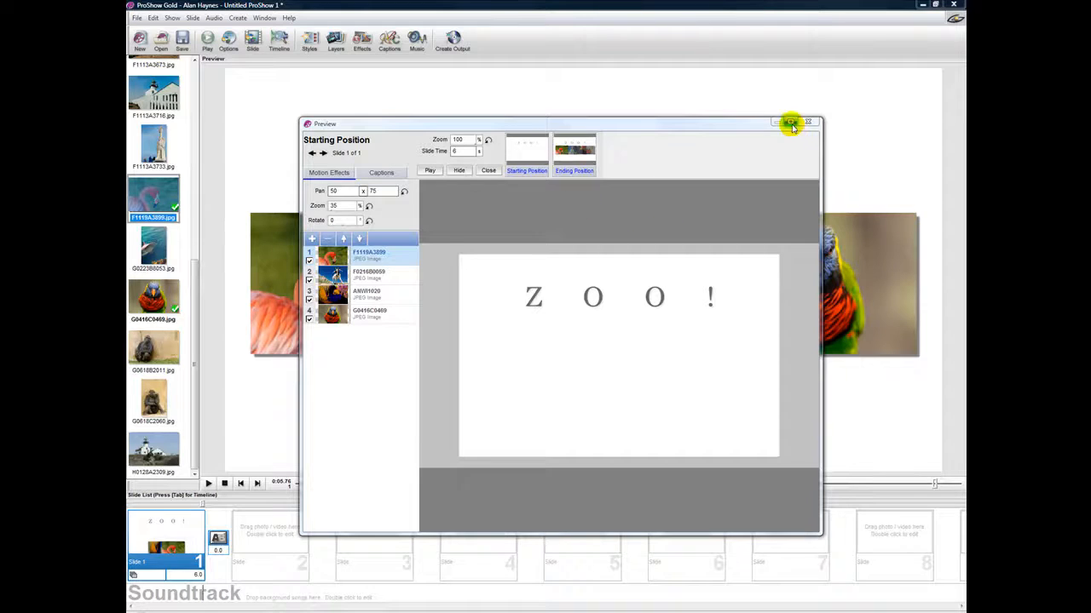
# Step: Maximize the motion preview, set its zoom to 50 and select a photo layer to adjust
pyautogui.click(790, 123)
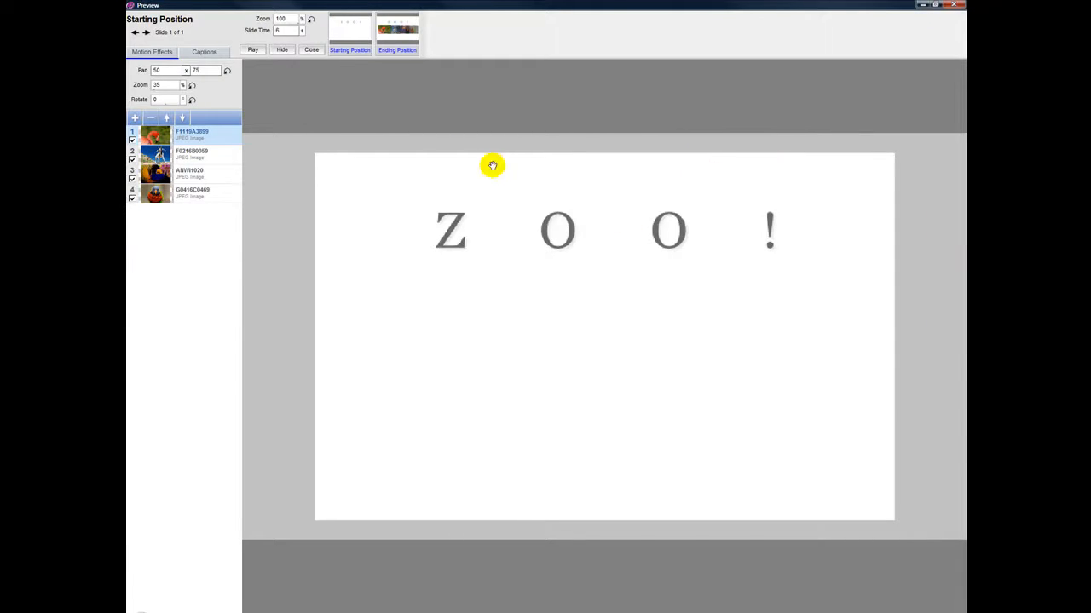
pyautogui.moveTo(857, 545)
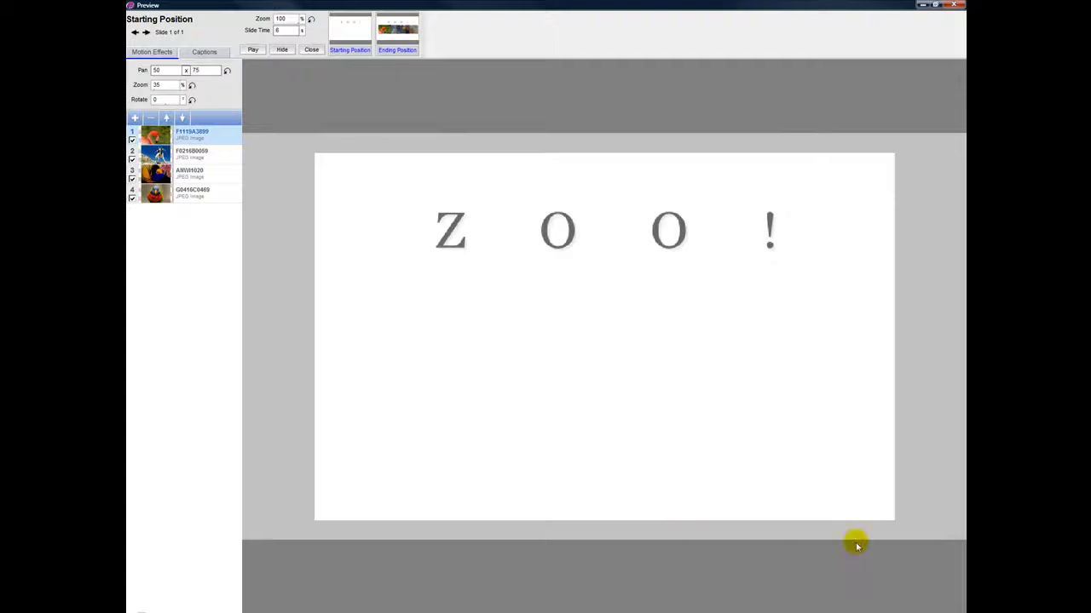
pyautogui.moveTo(263, 450)
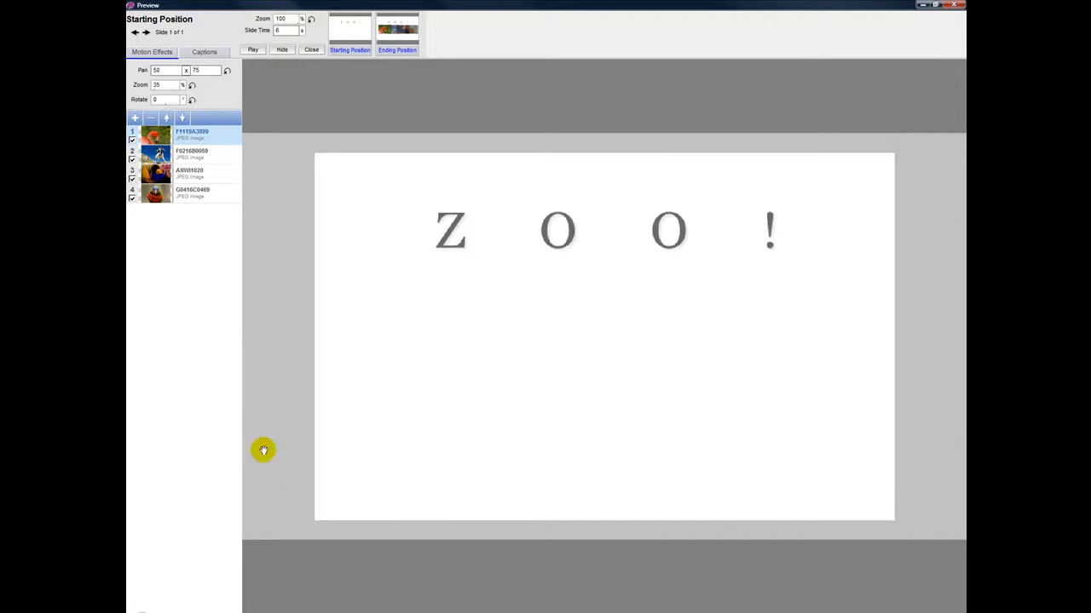
pyautogui.moveTo(436, 249)
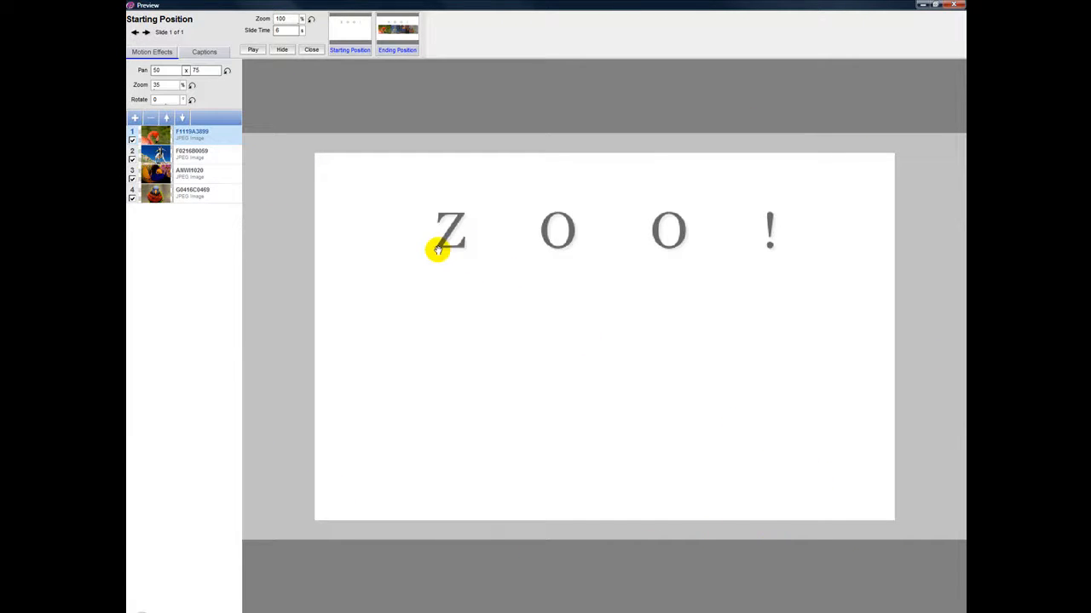
pyautogui.moveTo(328, 75)
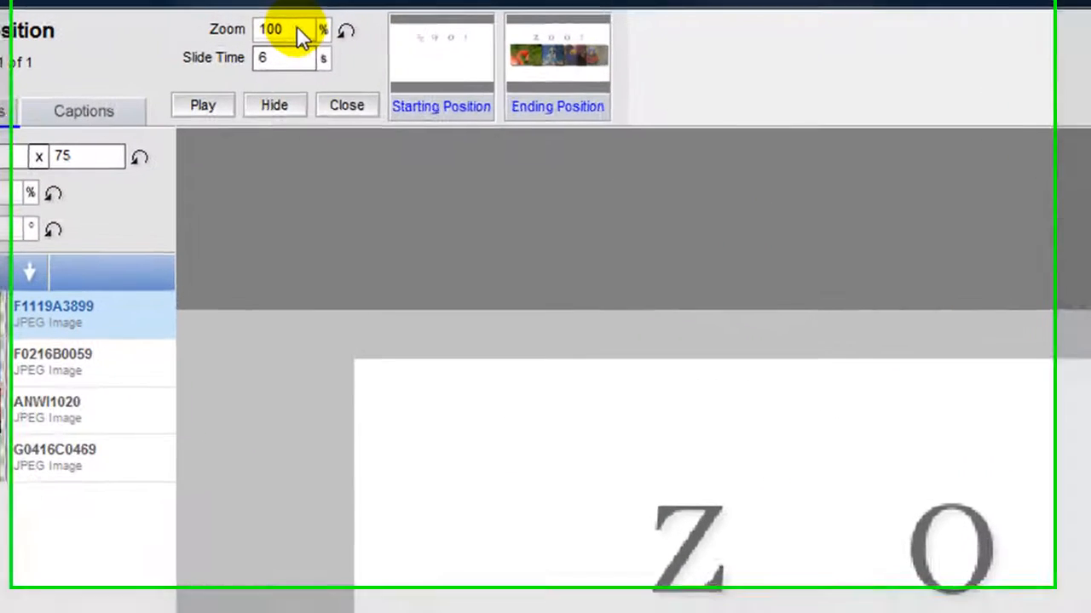
pyautogui.click(269, 29)
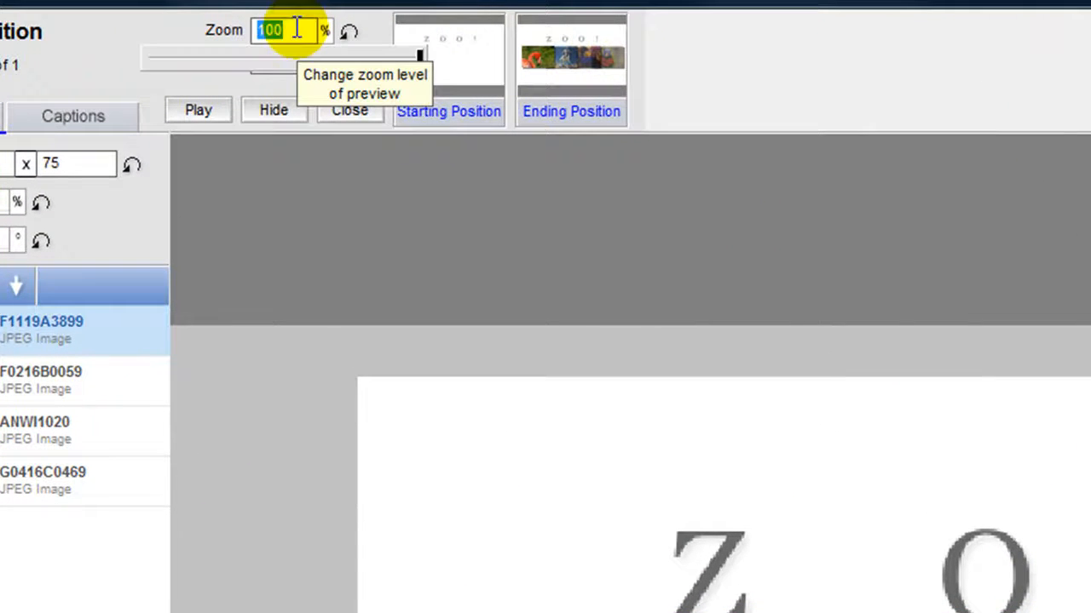
pyautogui.click(417, 55)
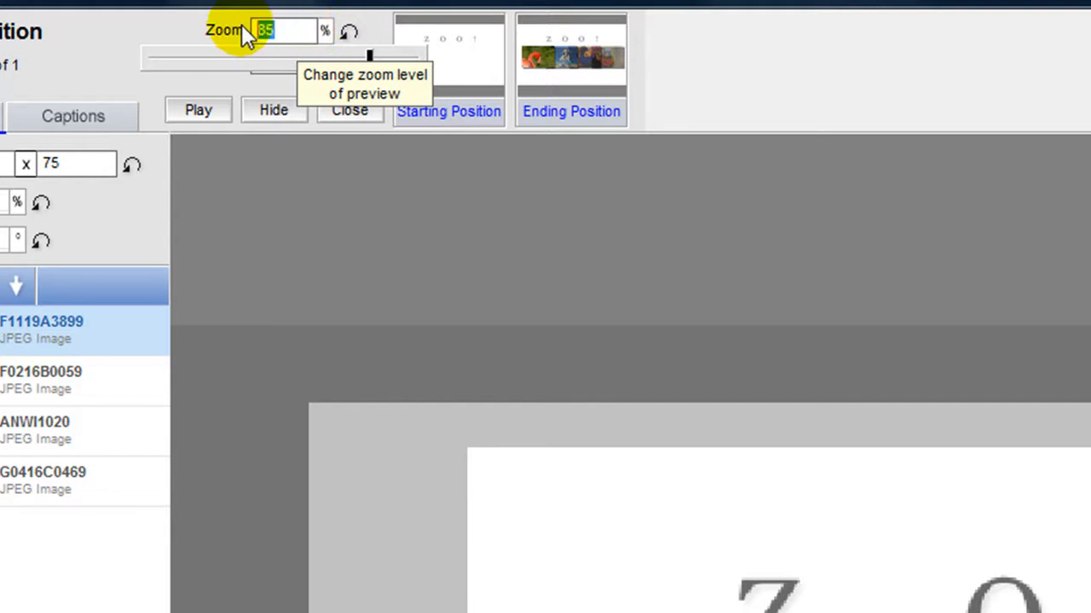
pyautogui.write('50')
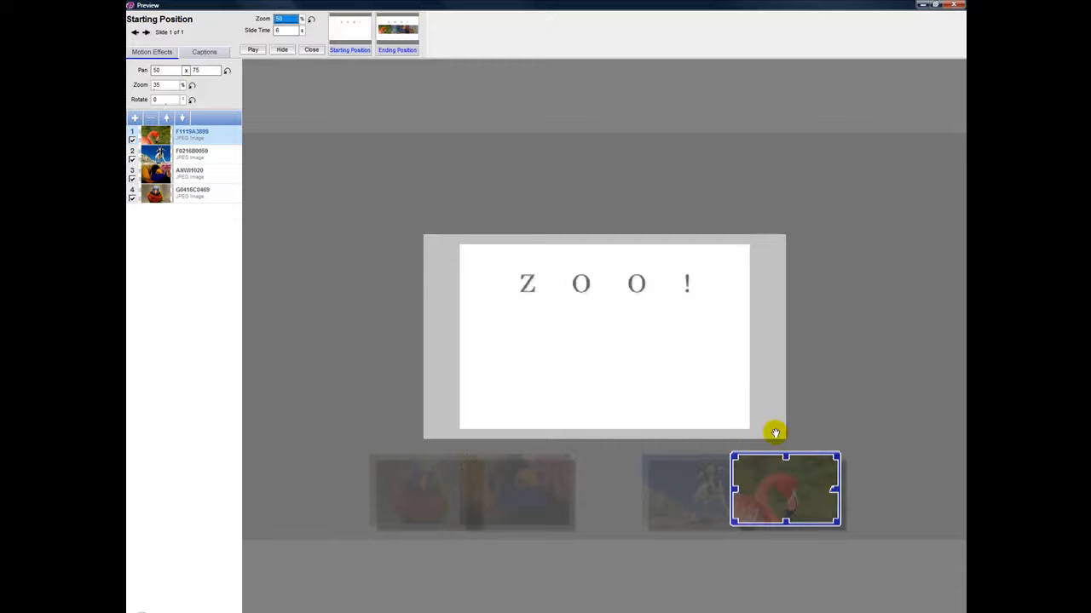
pyautogui.moveTo(370, 467)
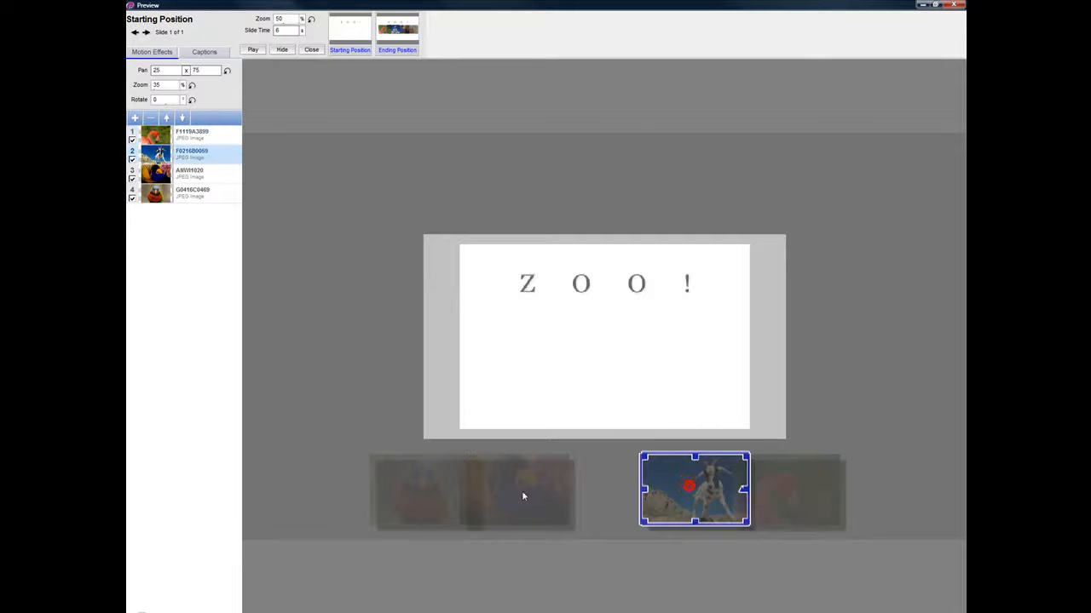
pyautogui.click(422, 491)
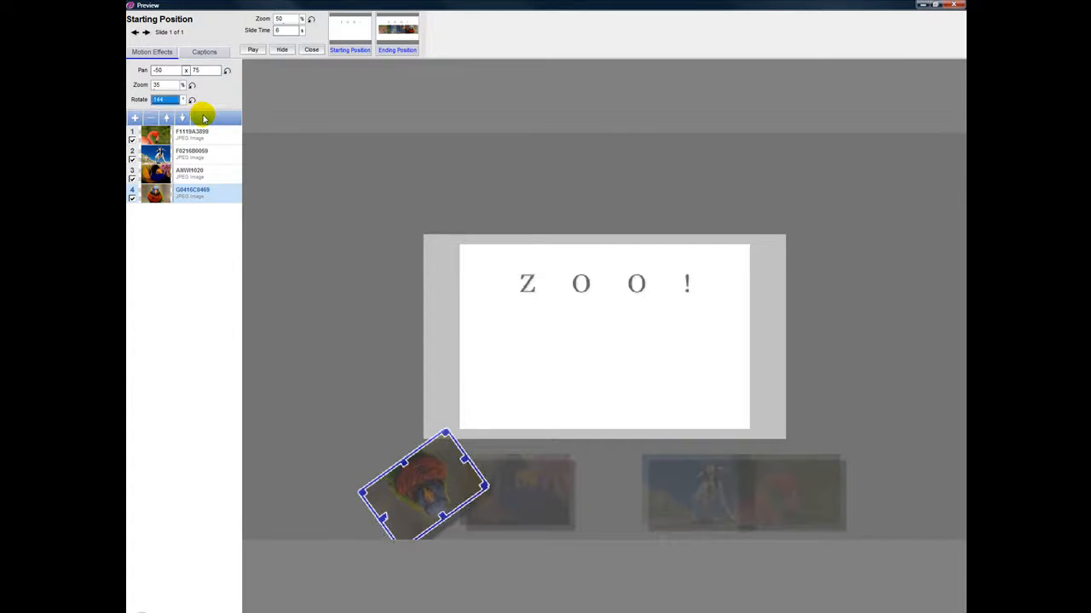
# Step: Select the third photo, then play and stop the motion preview to check the tilted arrangement
pyautogui.click(191, 174)
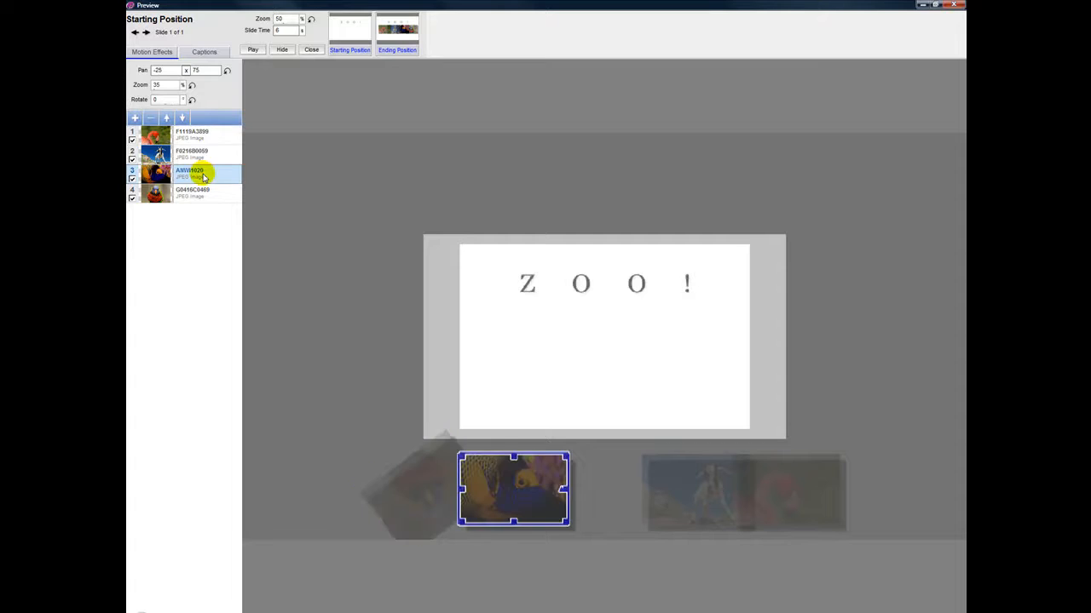
pyautogui.click(252, 48)
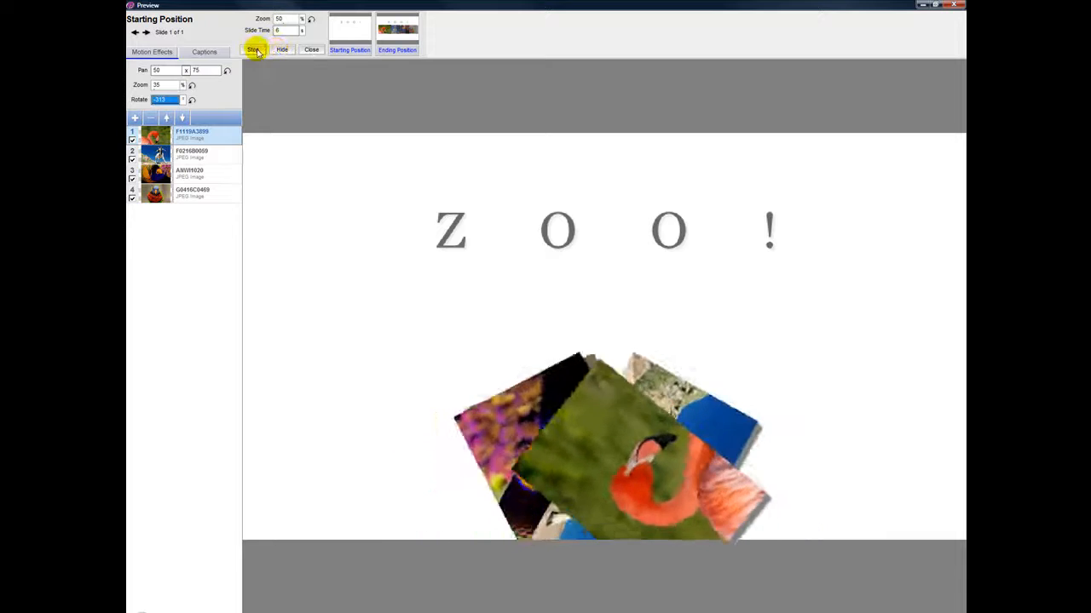
pyautogui.click(252, 49)
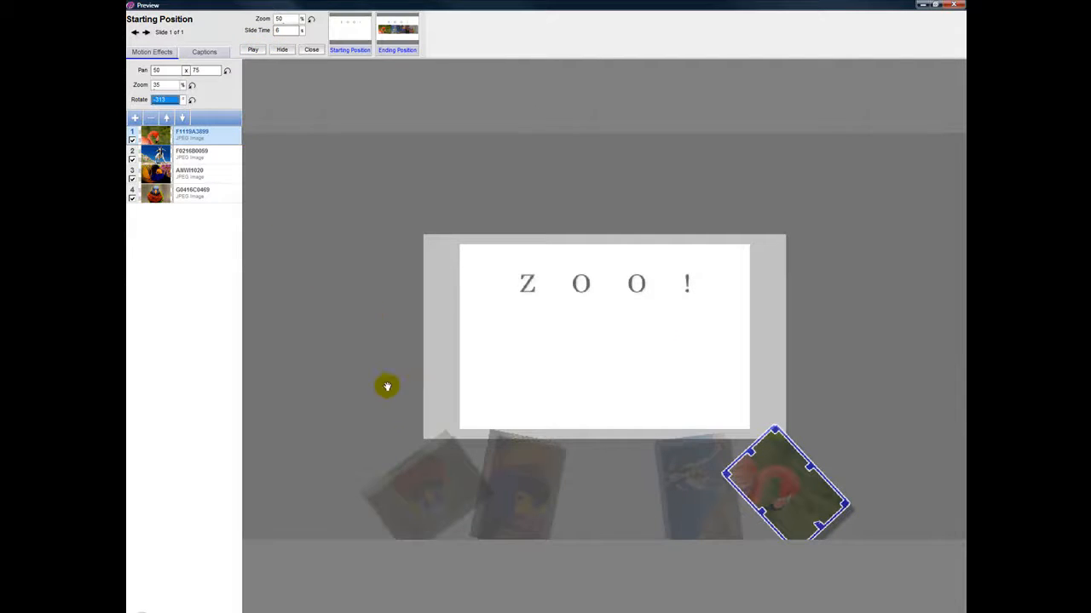
pyautogui.moveTo(436, 450)
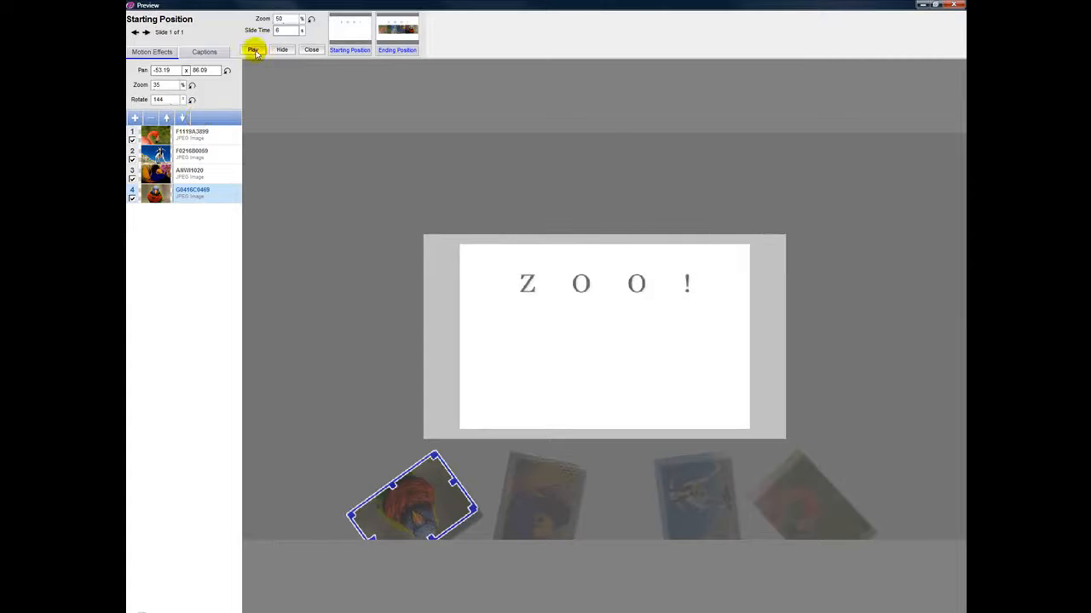
# Step: Play and stop the motion preview to watch the photos fan into a row under ZOO!
pyautogui.click(252, 49)
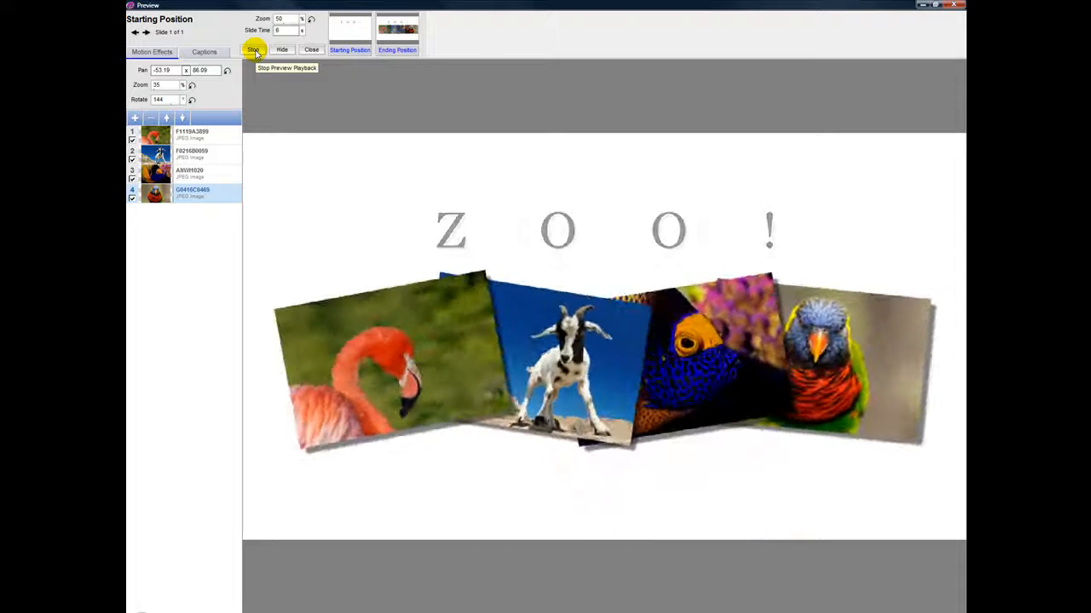
pyautogui.click(252, 49)
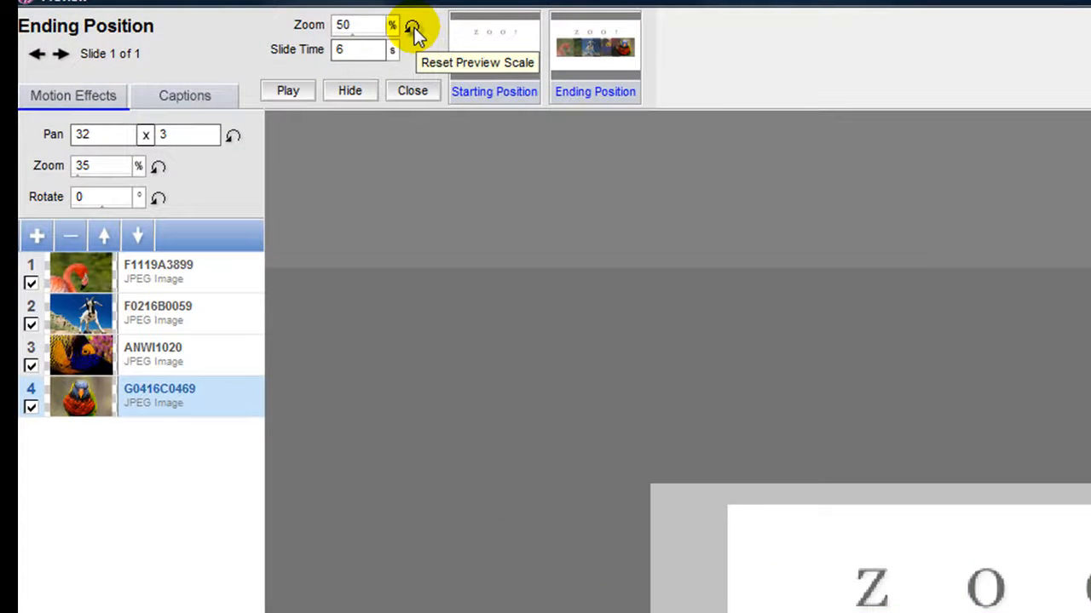
# Step: Reset the preview scale and set the parrot photo's ending zoom to 20%
pyautogui.click(413, 32)
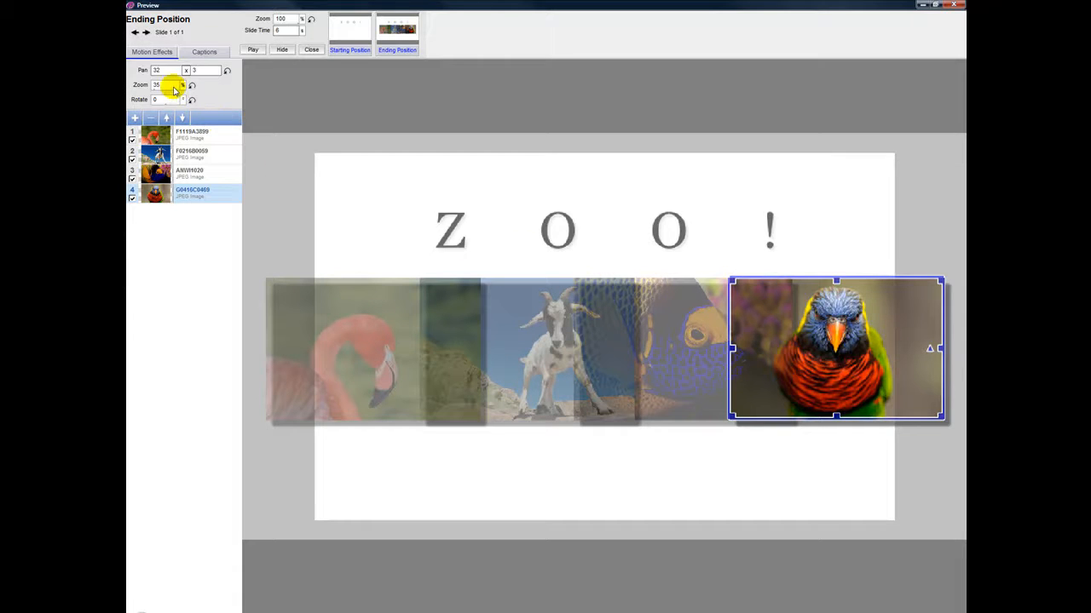
pyautogui.moveTo(173, 88)
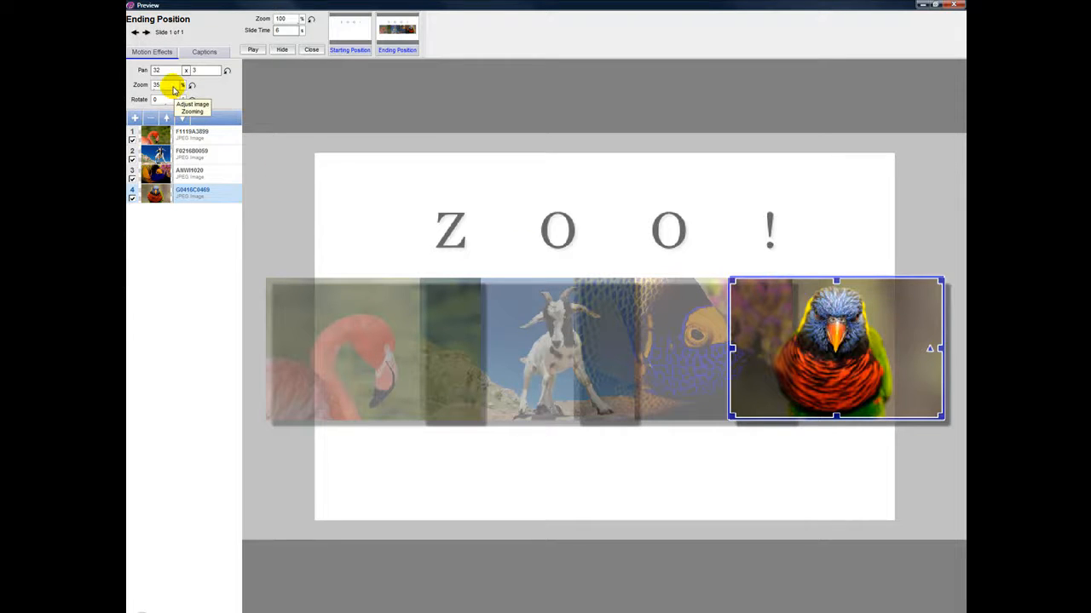
pyautogui.click(157, 134)
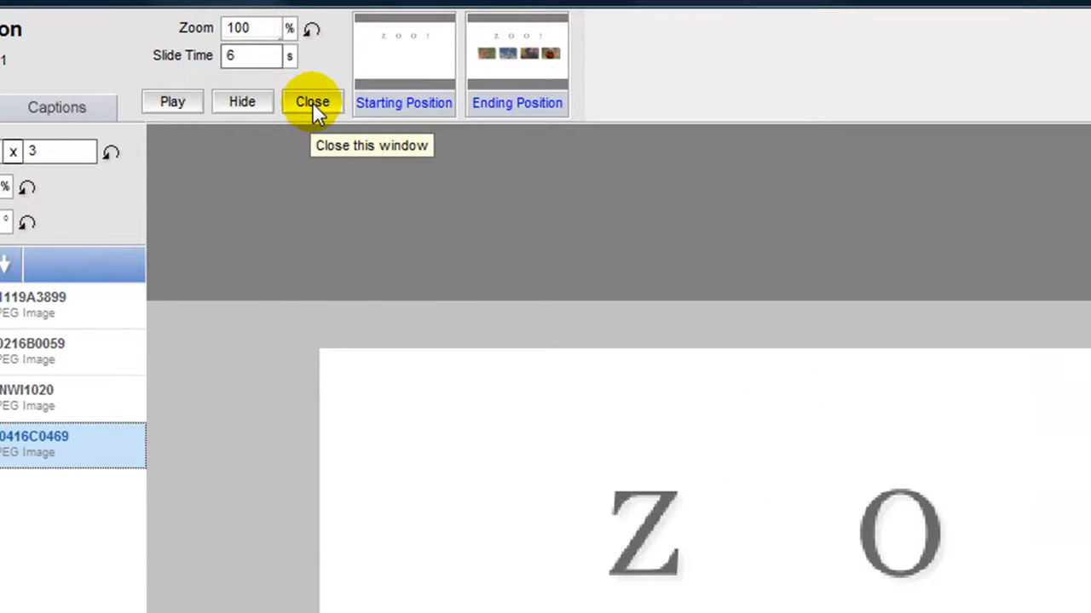
# Step: Close the preview window, accept the slide options and play the ZOO! slide in the main preview
pyautogui.click(312, 103)
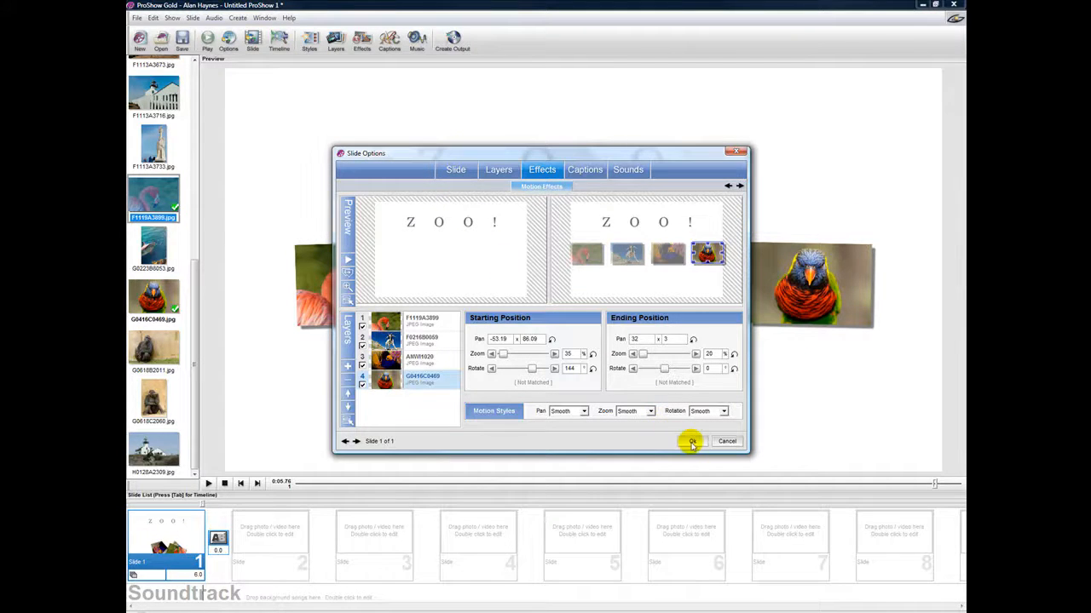
pyautogui.click(692, 442)
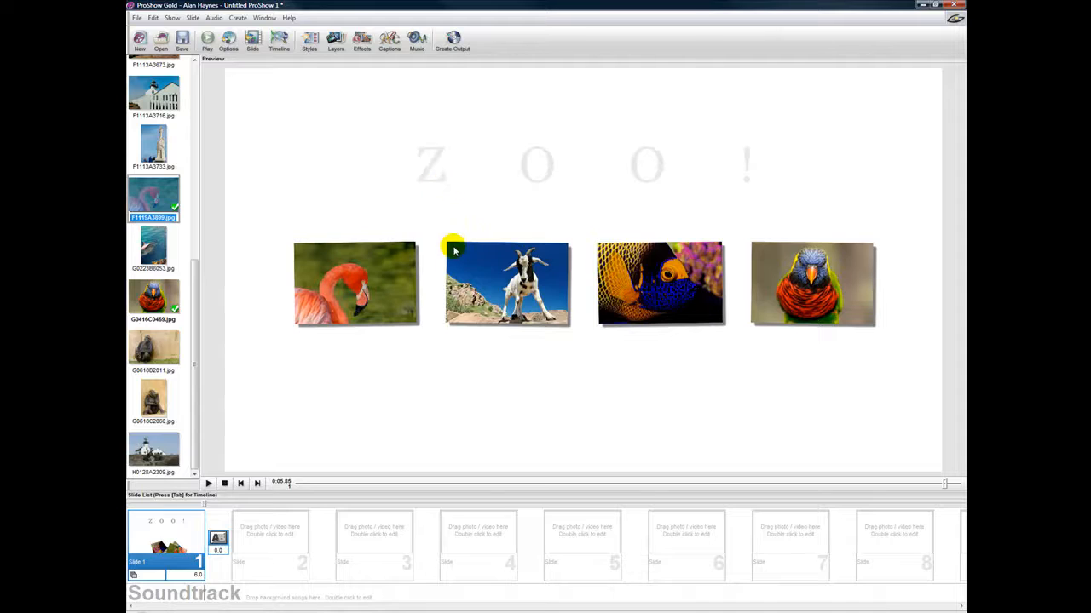
pyautogui.moveTo(433, 189)
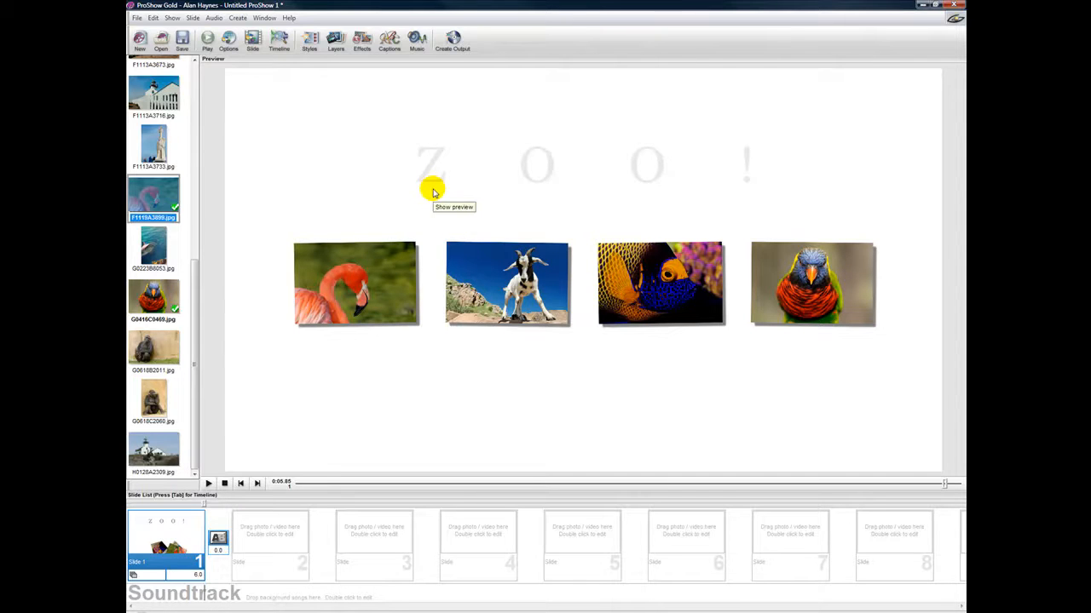
pyautogui.click(208, 484)
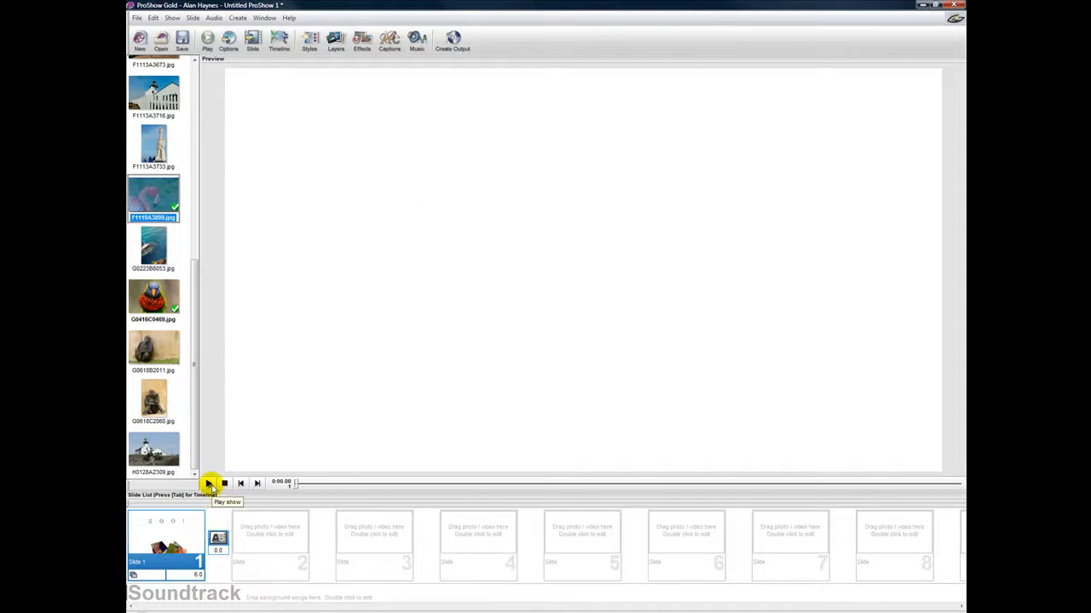
pyautogui.moveTo(257, 488)
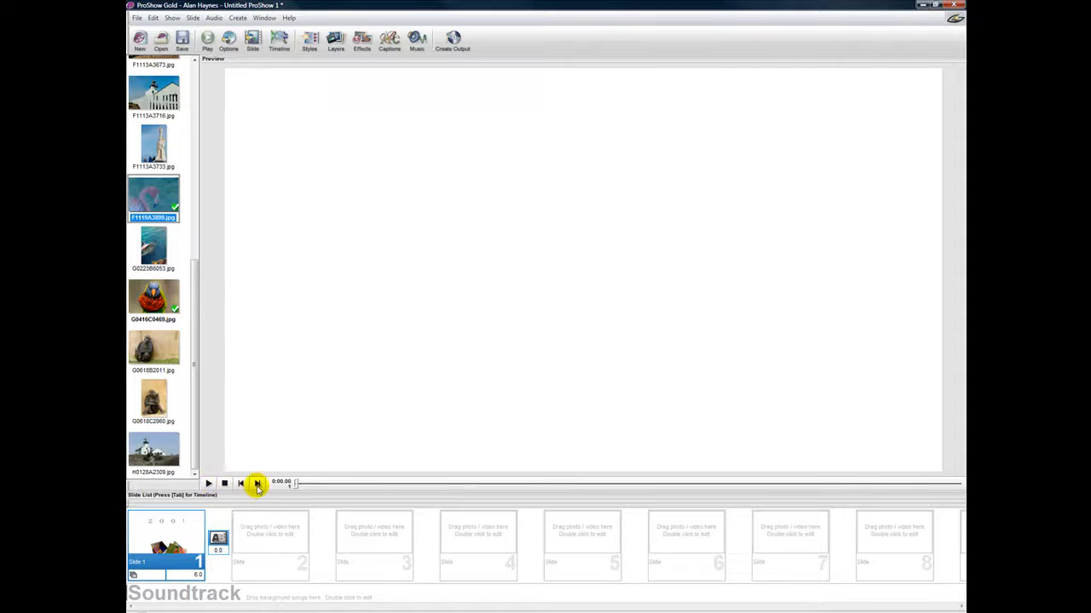
pyautogui.moveTo(361, 380)
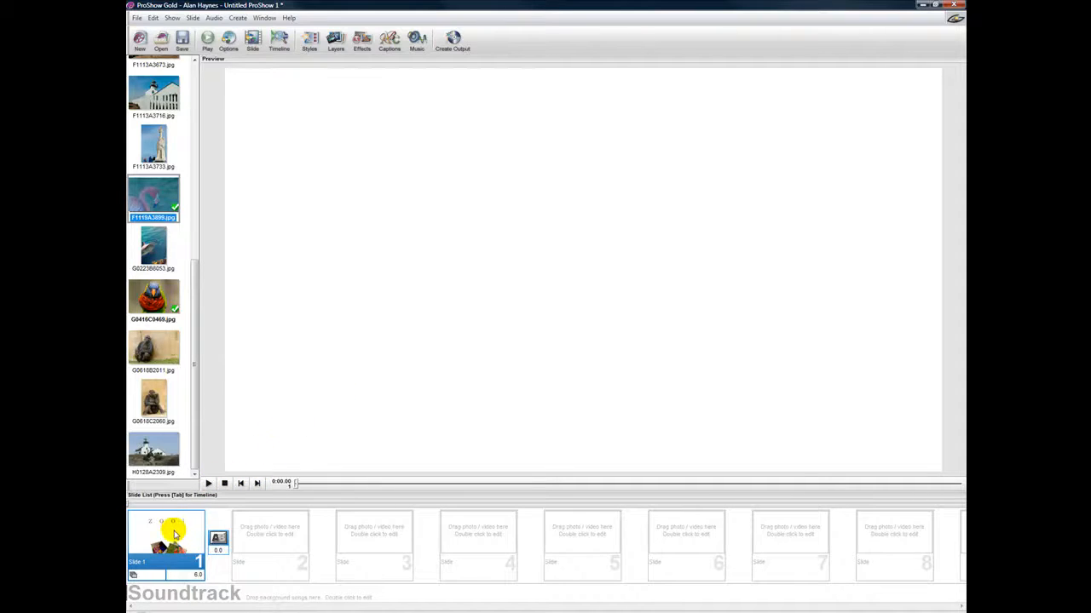
# Step: Set slide 1's background type to an image in its slide-level background settings
pyautogui.doubleClick(167, 542)
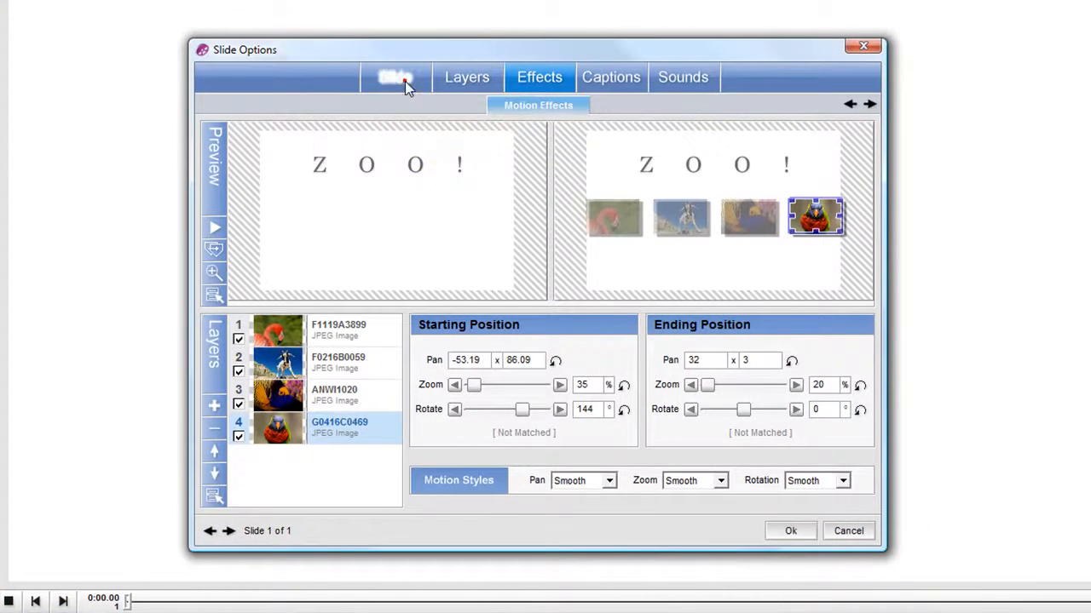
pyautogui.click(396, 77)
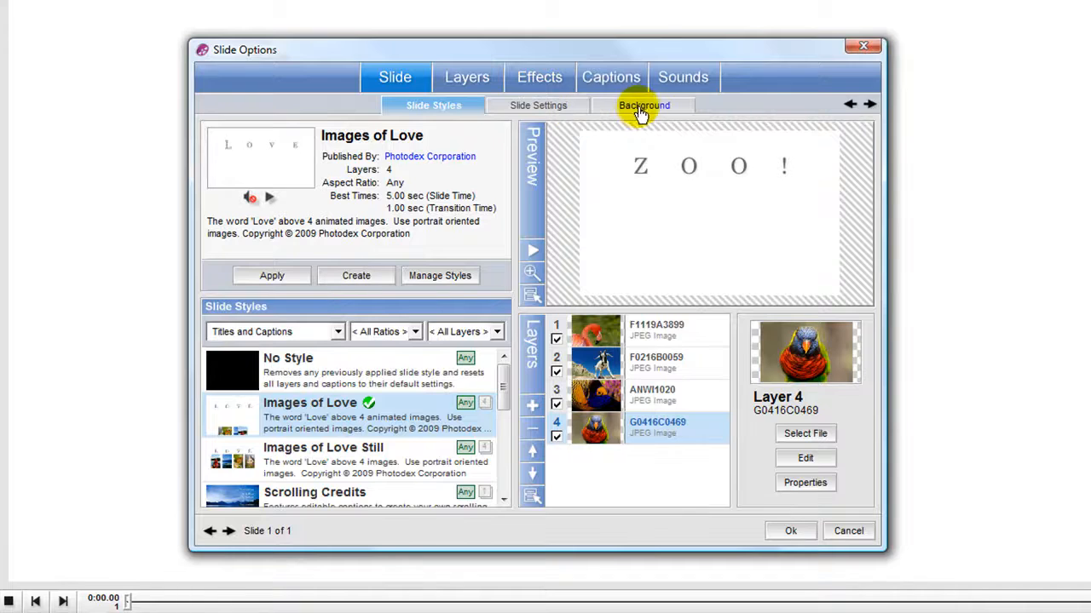
pyautogui.click(644, 106)
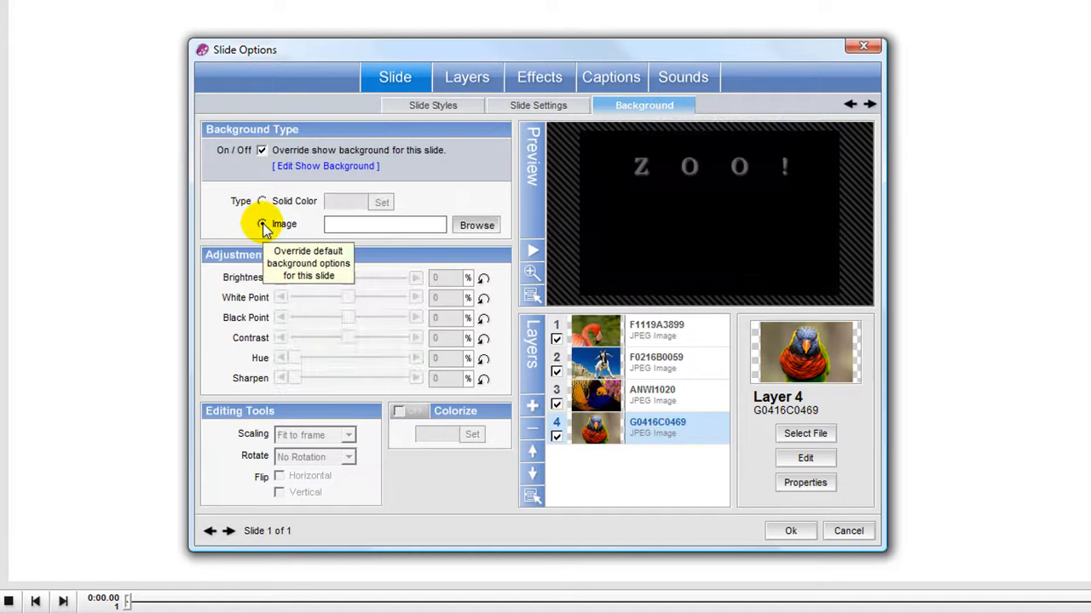
pyautogui.click(477, 225)
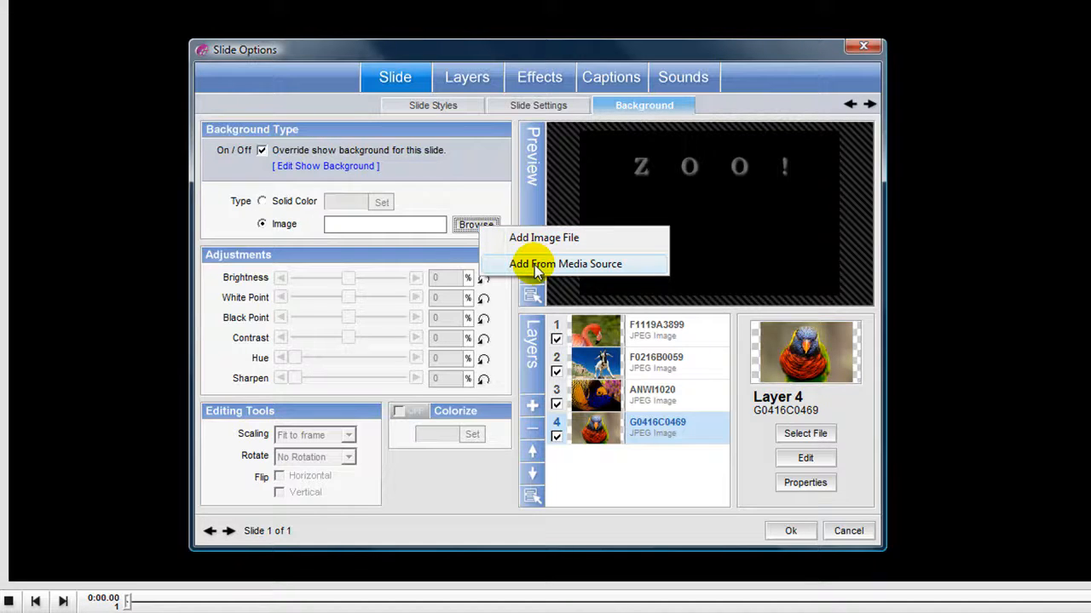
# Step: Choose the built-in Backgrounds image Abstract_05.jpg as the slide background
pyautogui.click(566, 263)
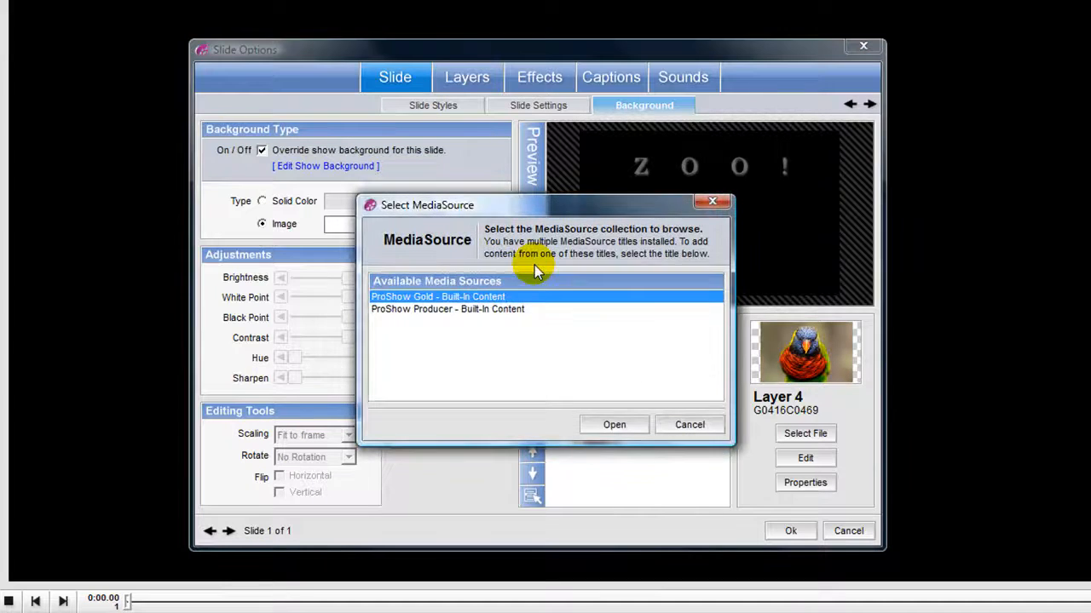
pyautogui.click(614, 424)
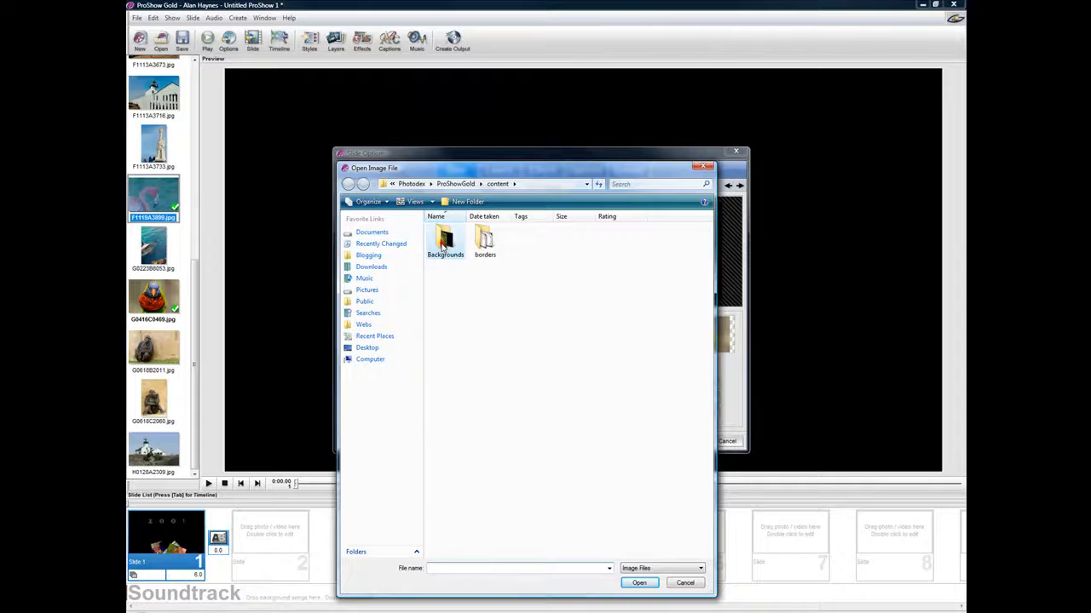
pyautogui.doubleClick(444, 240)
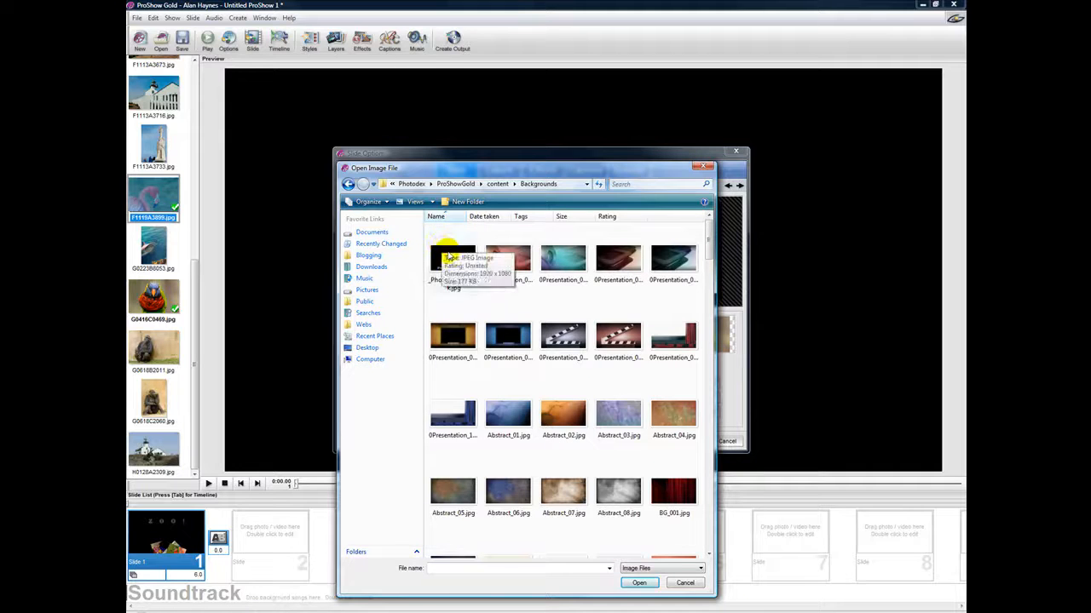
pyautogui.moveTo(616, 491)
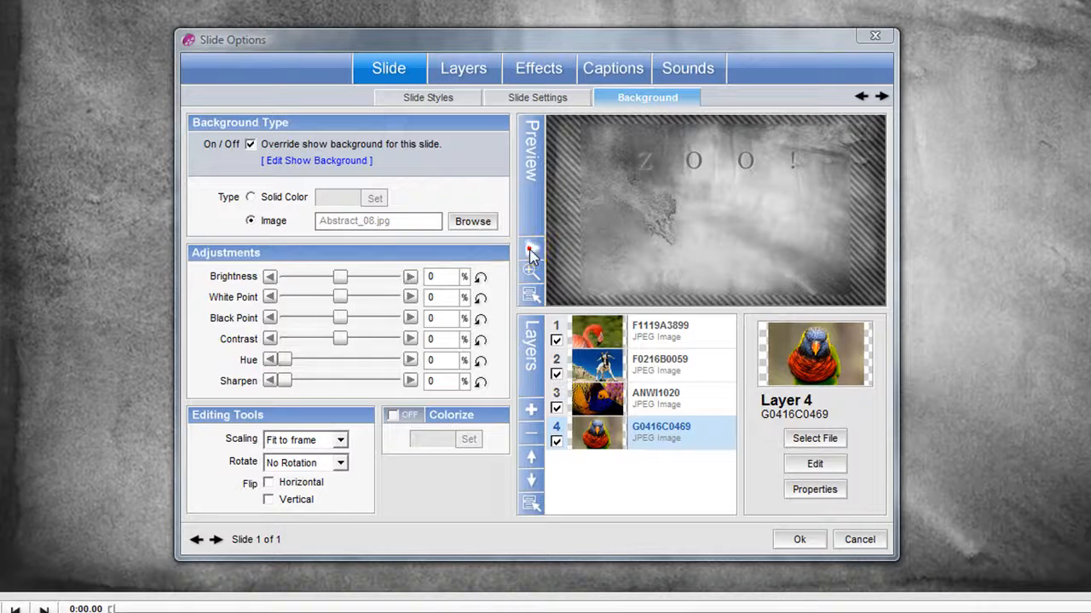
pyautogui.click(531, 256)
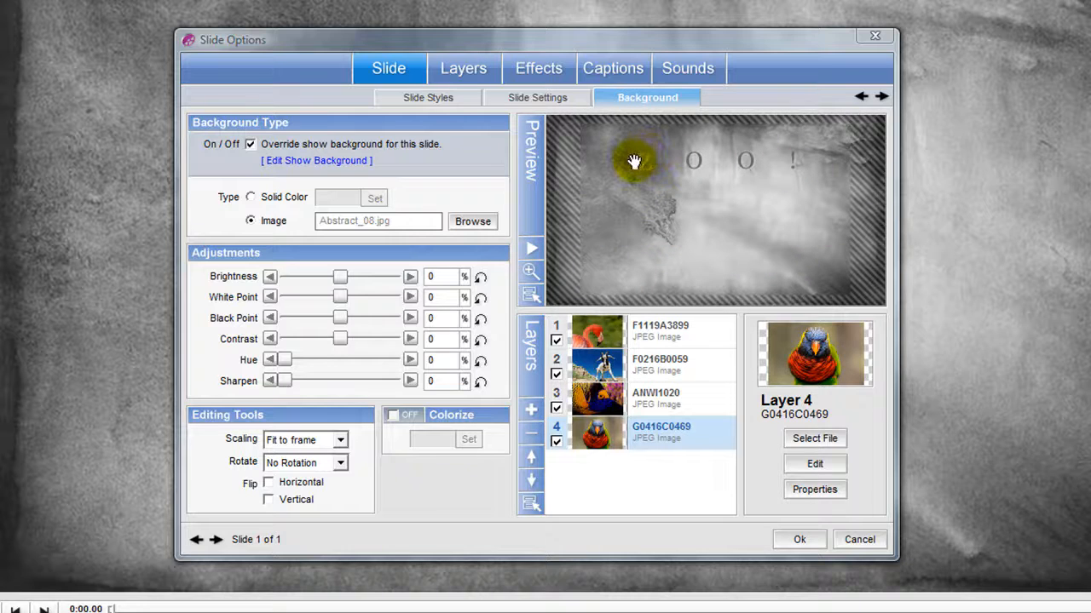
pyautogui.moveTo(758, 179)
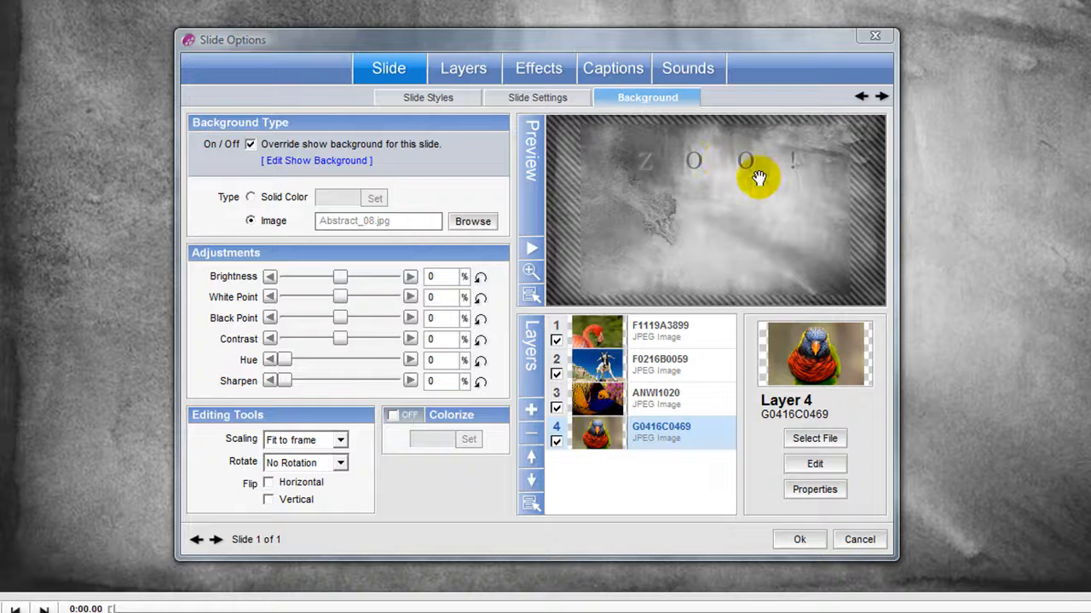
pyautogui.moveTo(690, 156)
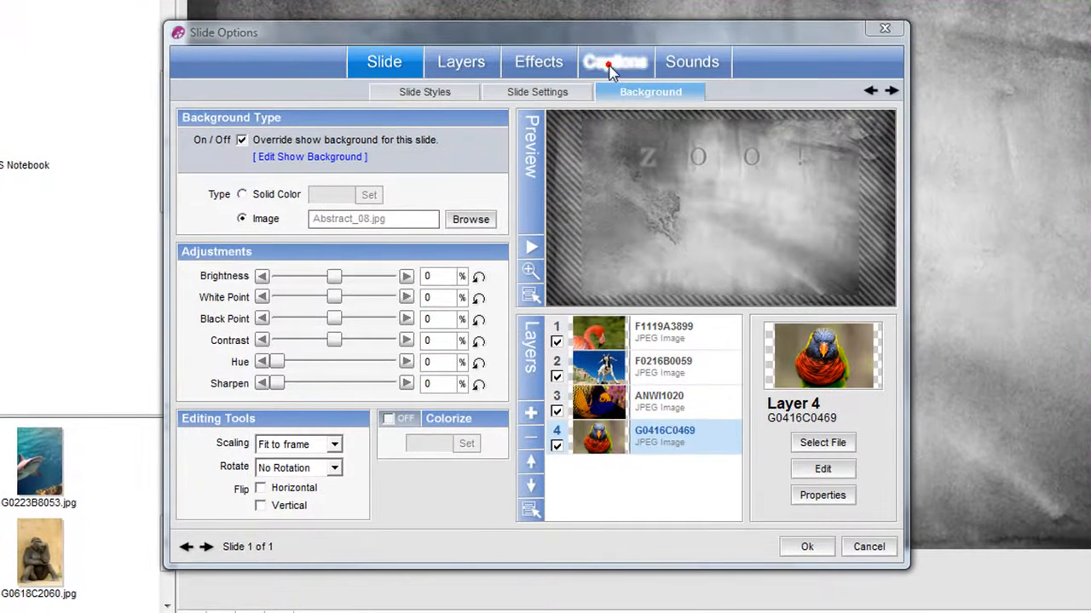
# Step: Change the Z O O ! caption colour from light grey to near black
pyautogui.click(614, 61)
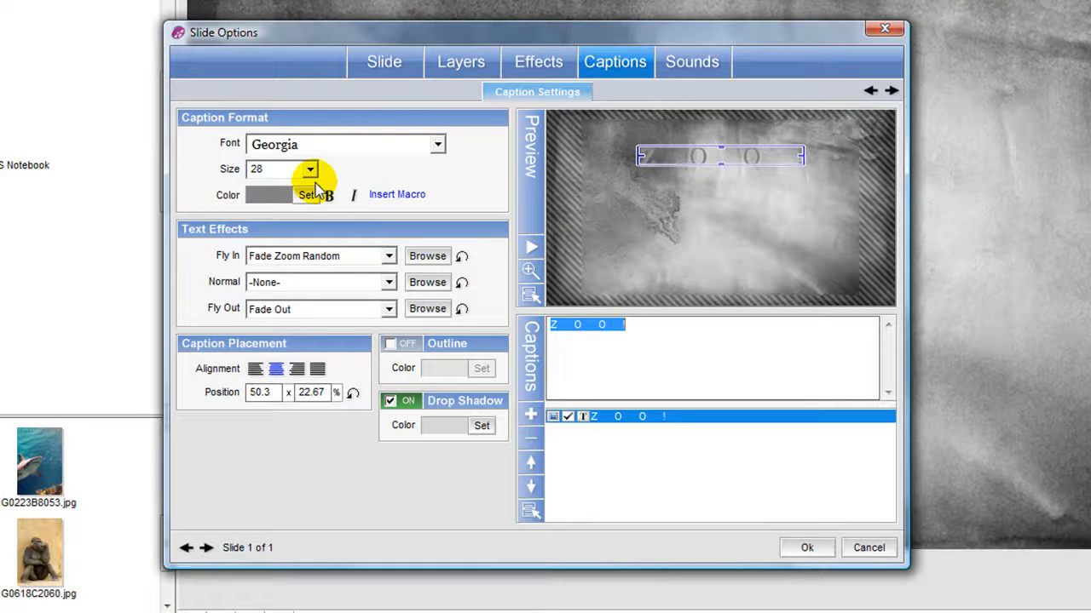
pyautogui.click(310, 194)
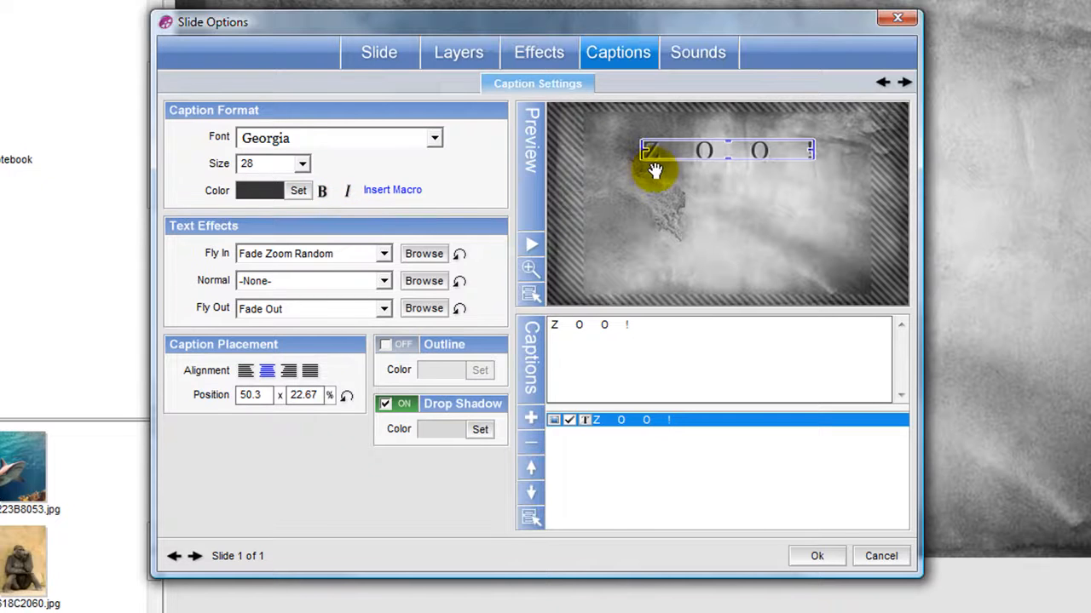
pyautogui.moveTo(760, 167)
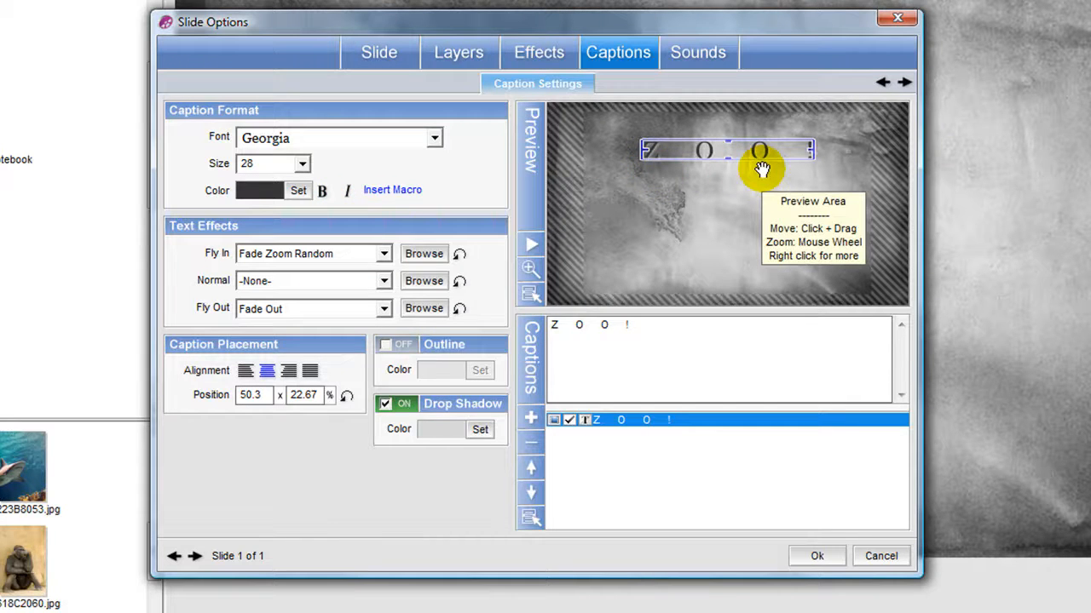
pyautogui.moveTo(758, 172)
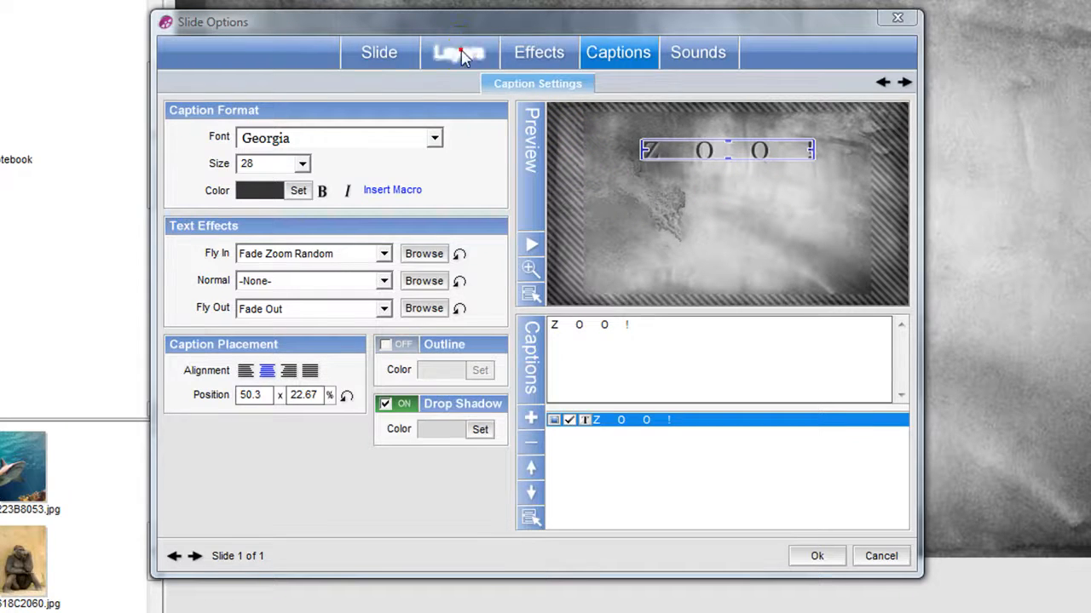
# Step: Enable a dark outline on the parrot photo on layer 4, then view the third photo layer
pyautogui.click(458, 51)
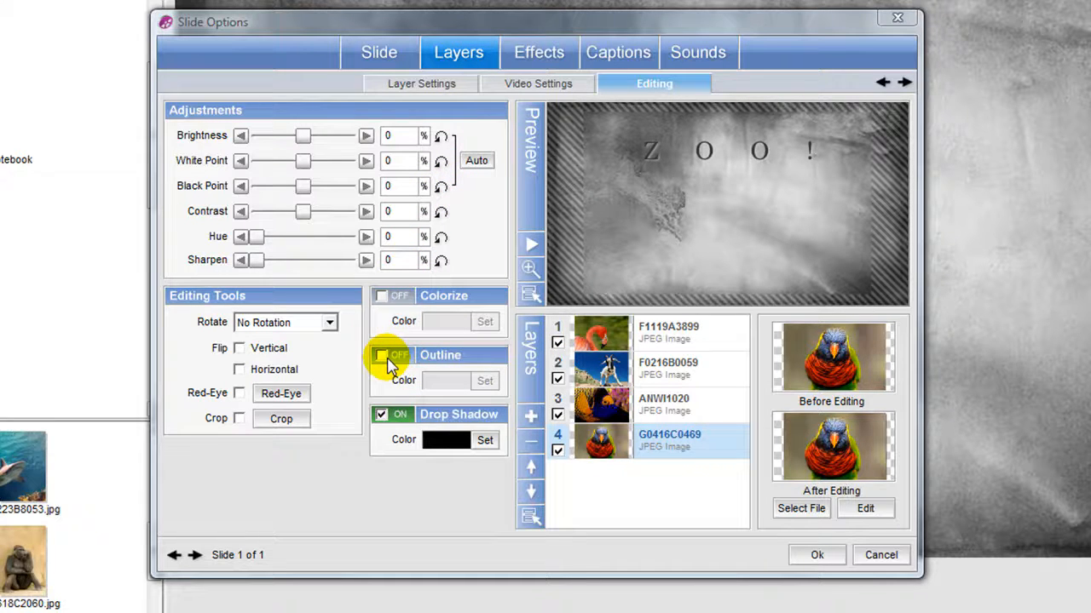
pyautogui.click(381, 356)
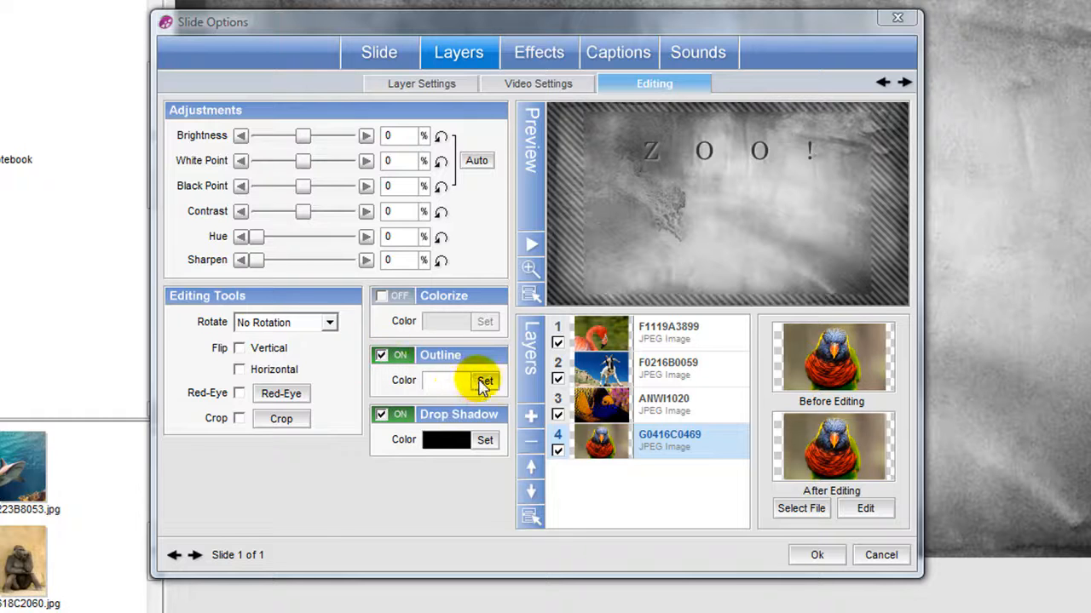
pyautogui.click(484, 380)
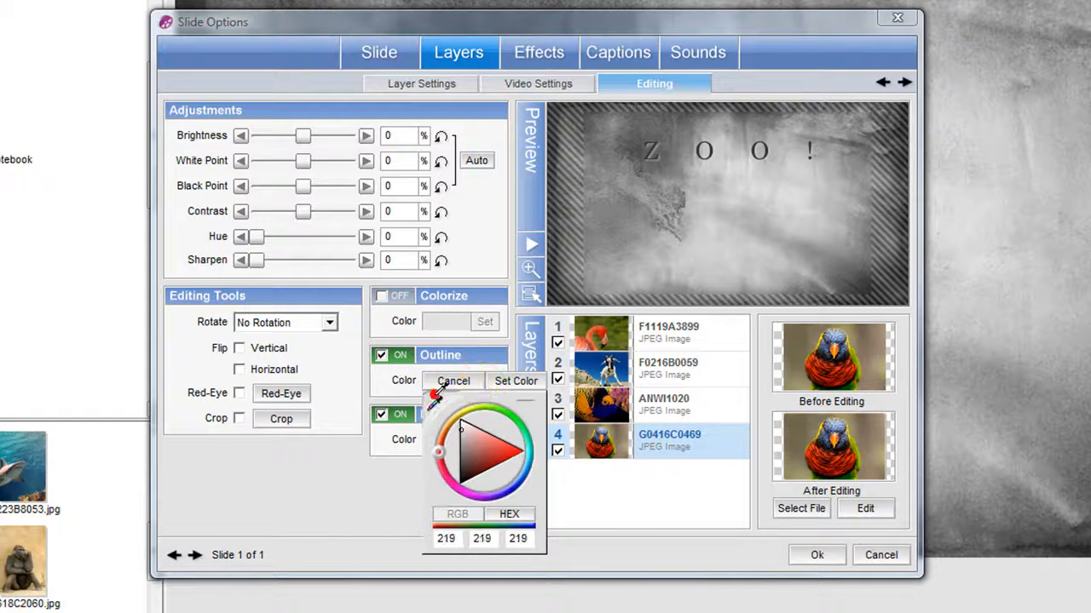
pyautogui.click(443, 400)
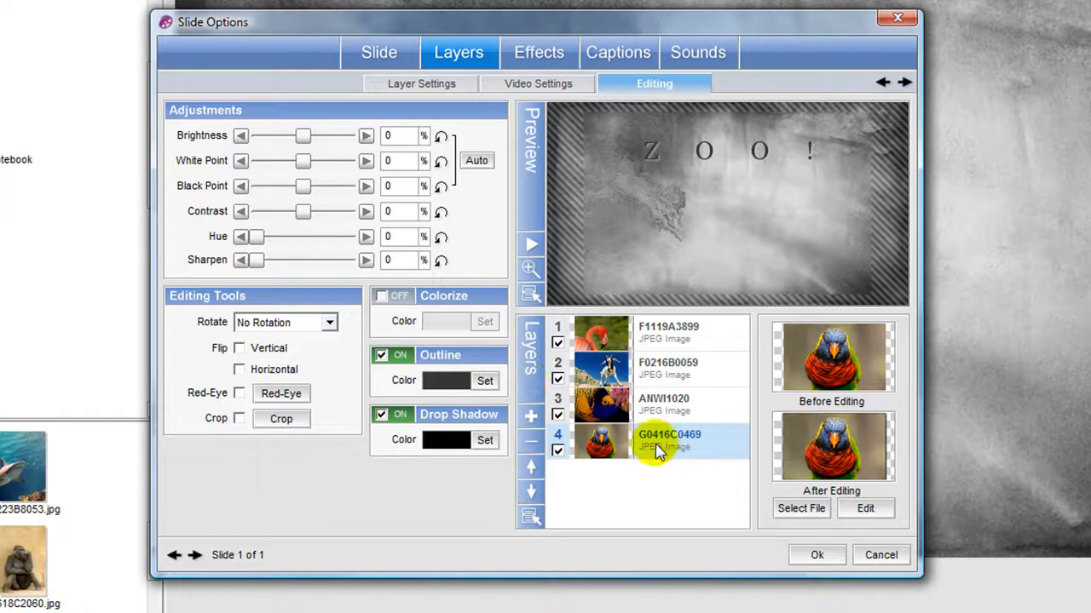
pyautogui.moveTo(668, 446)
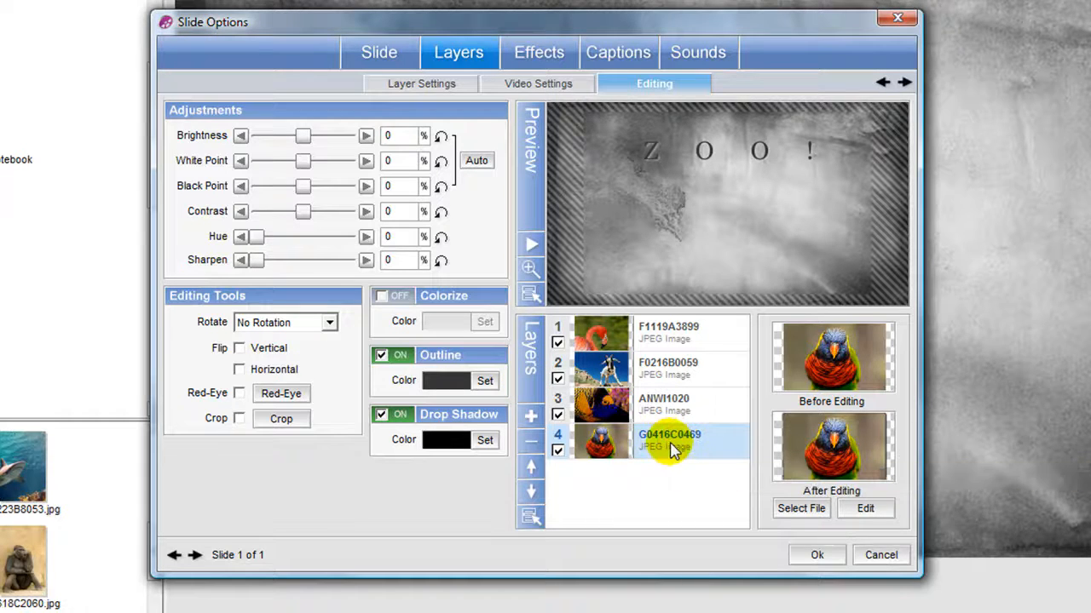
pyautogui.moveTo(673, 417)
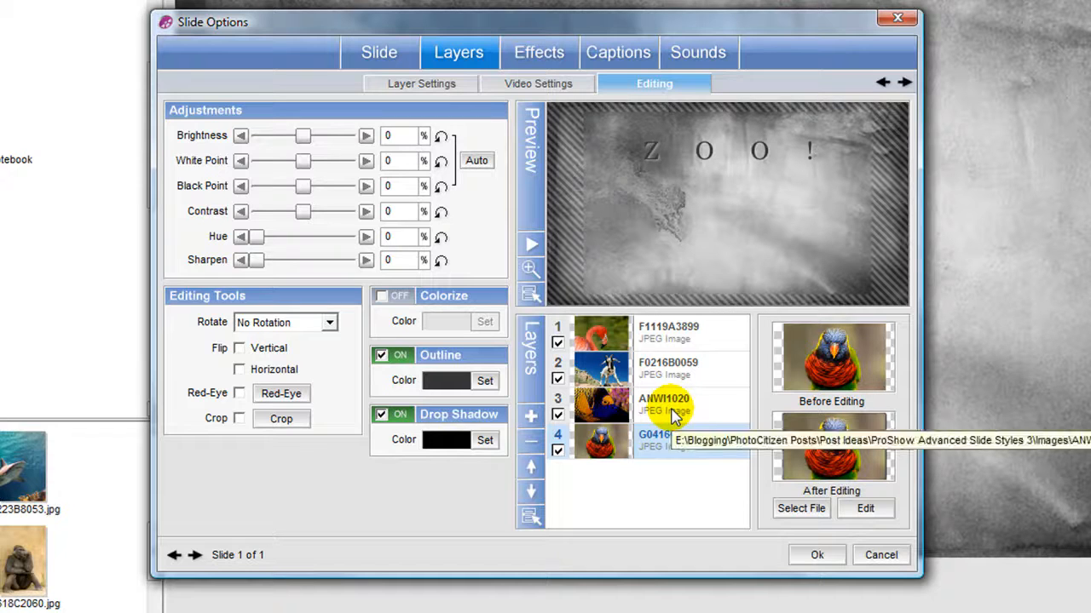
pyautogui.click(381, 356)
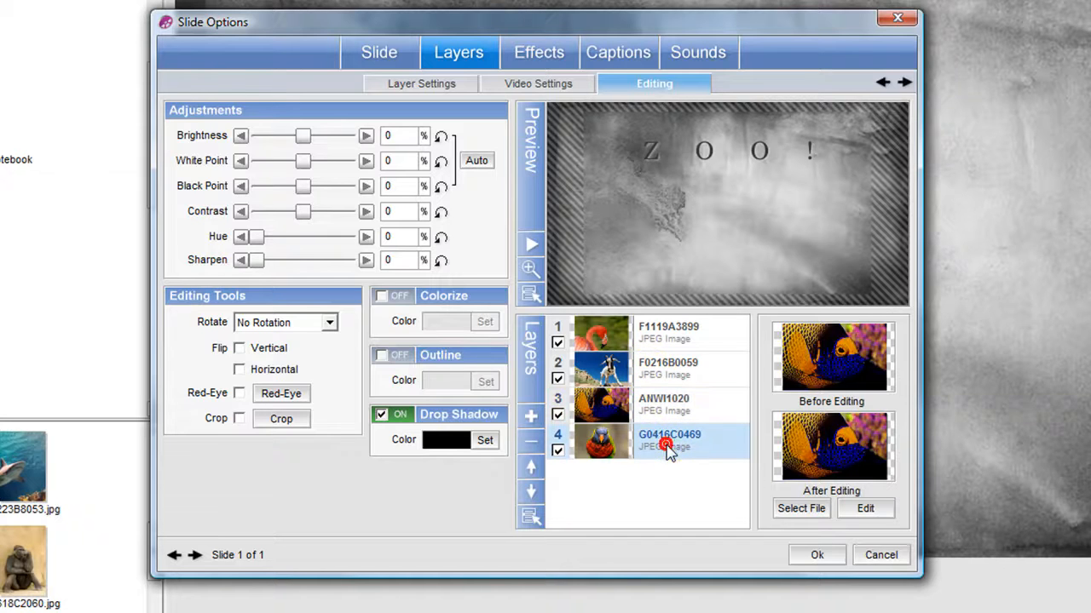
# Step: Copy the parrot layer's dark outline colour to all photo layers on the slide
pyautogui.click(382, 356)
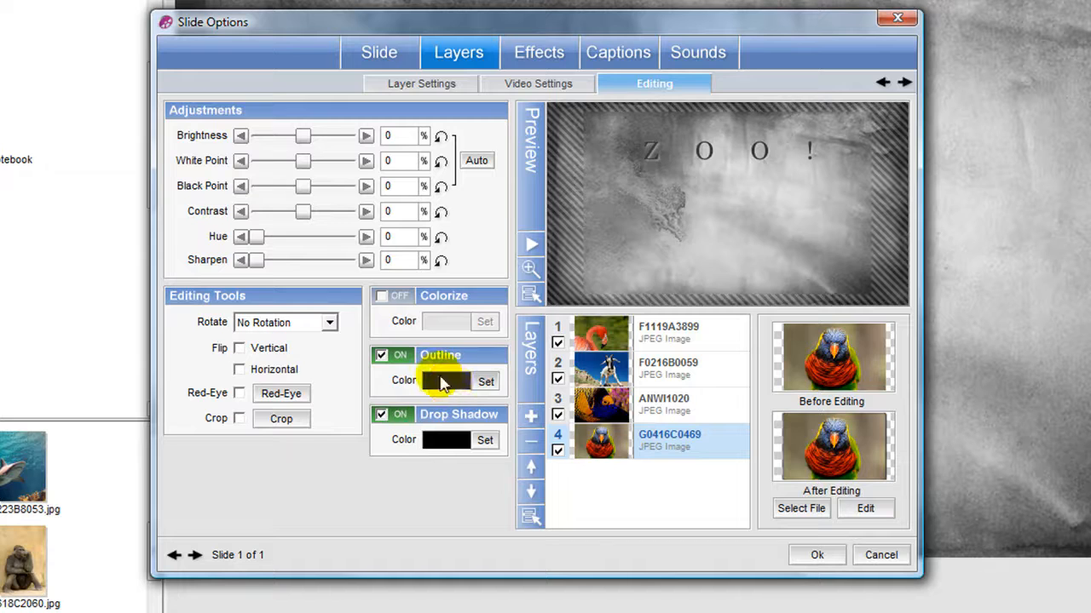
pyautogui.rightClick(447, 381)
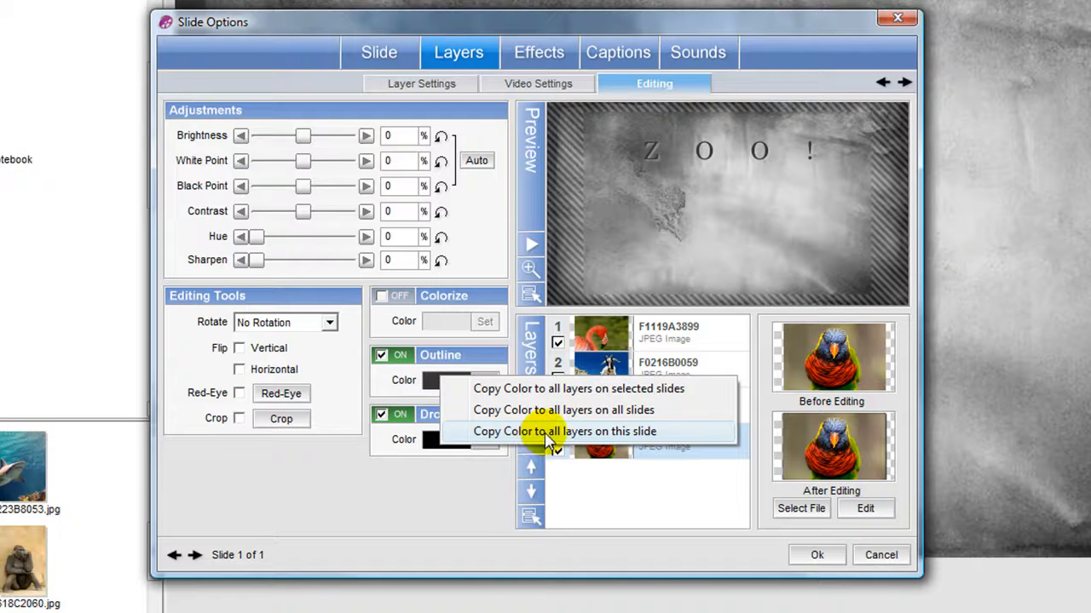
pyautogui.click(564, 431)
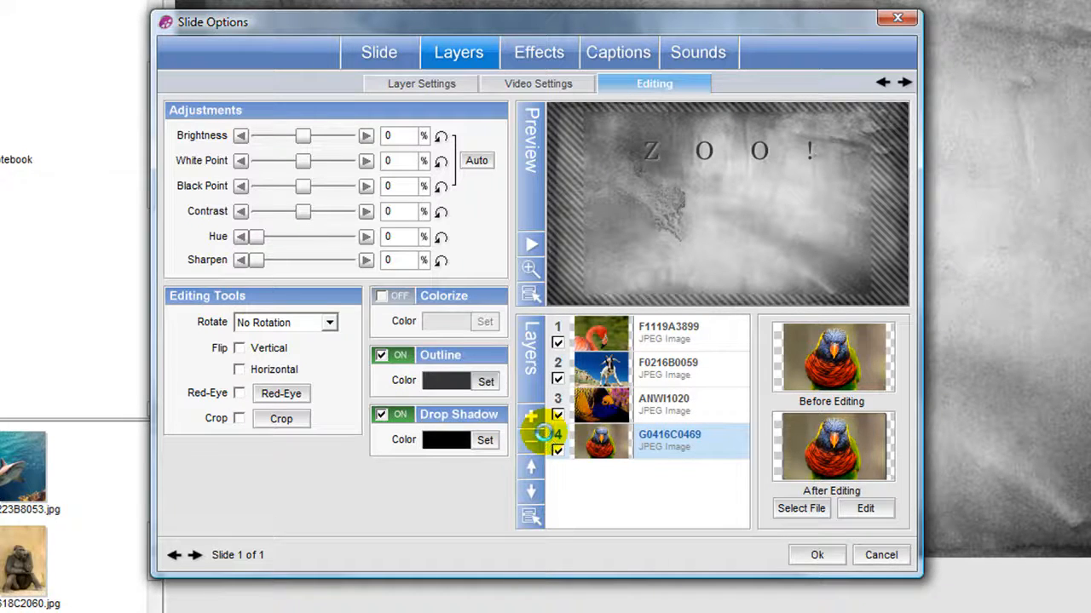
pyautogui.click(668, 332)
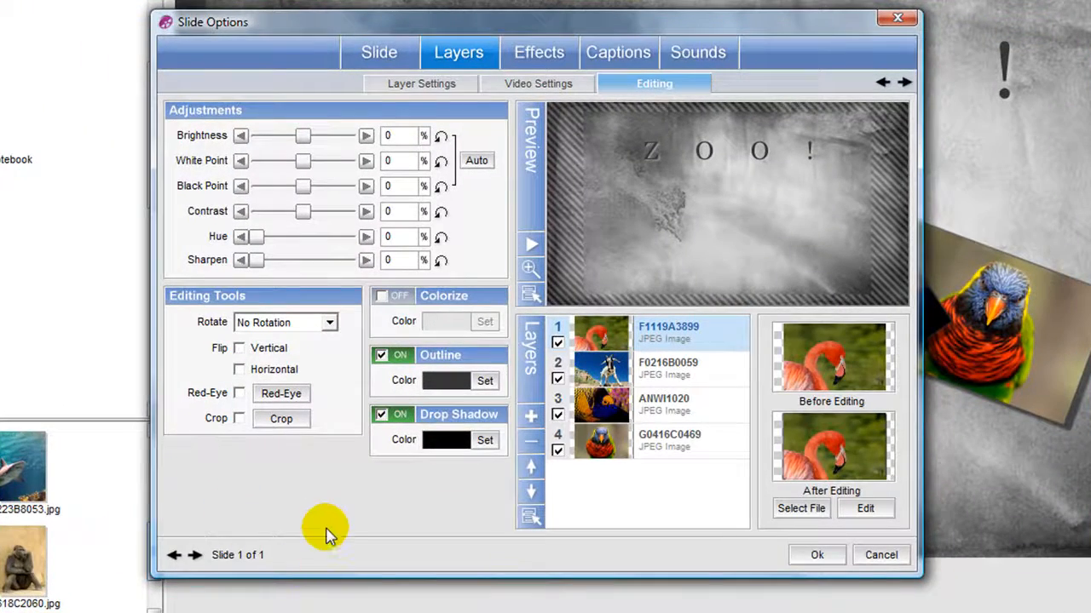
# Step: Start creating a new custom slide style from the Slide Styles settings
pyautogui.click(379, 52)
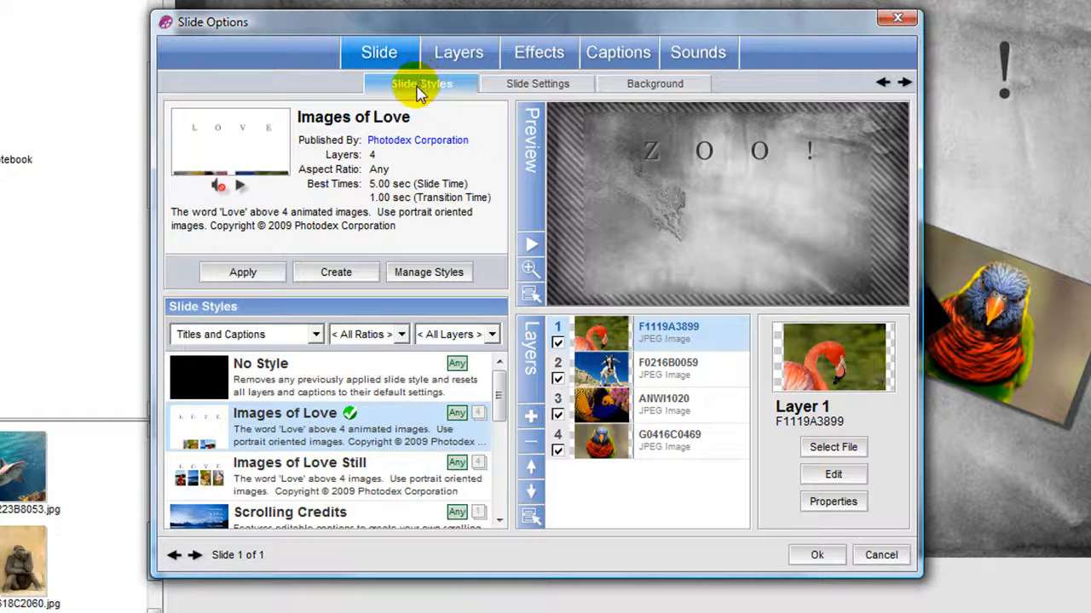
pyautogui.click(336, 273)
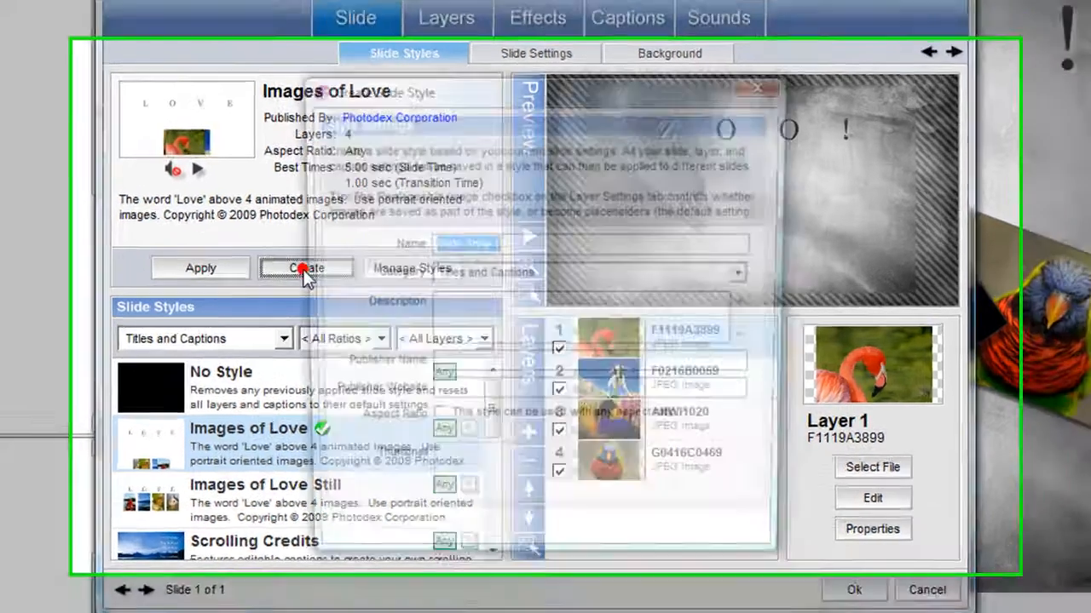
# Step: Name the style 'Zoo 4 Images' and give it the custom category 'My Styles'
pyautogui.click(305, 267)
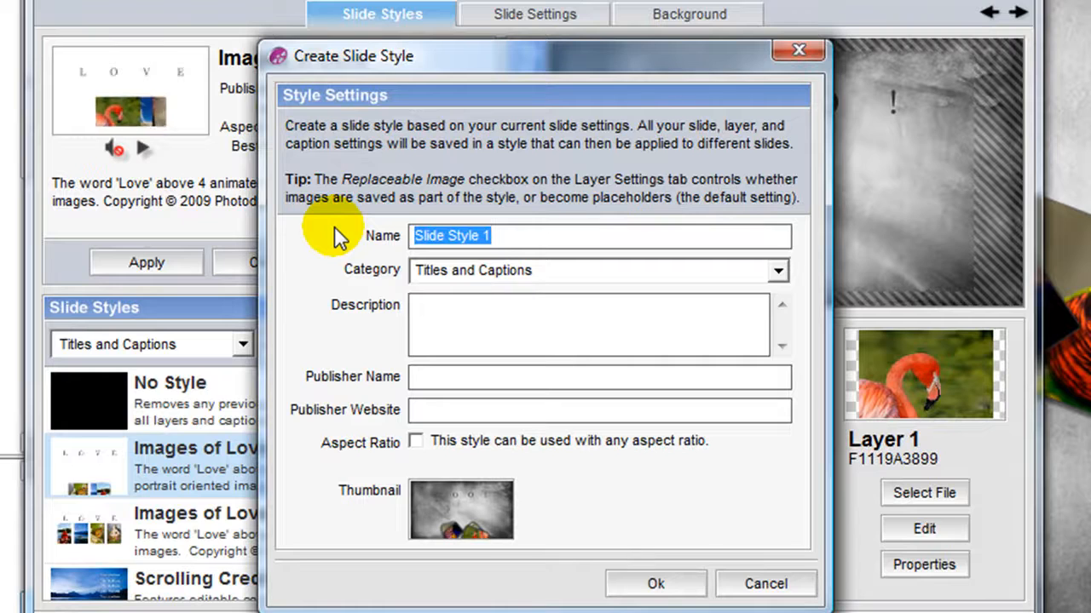
pyautogui.write('Zoo 4 Images')
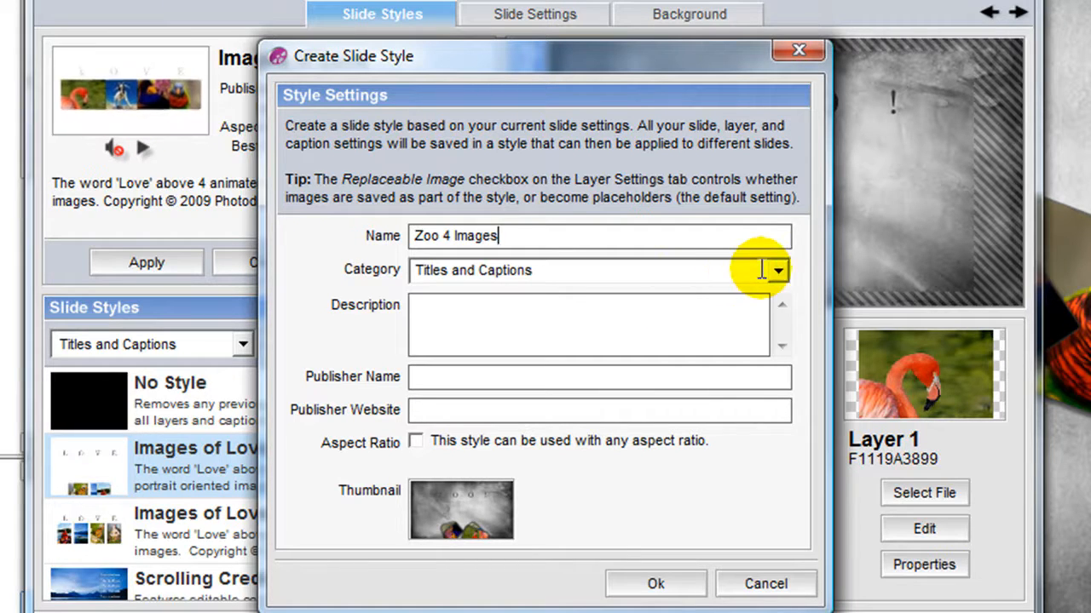
pyautogui.moveTo(775, 274)
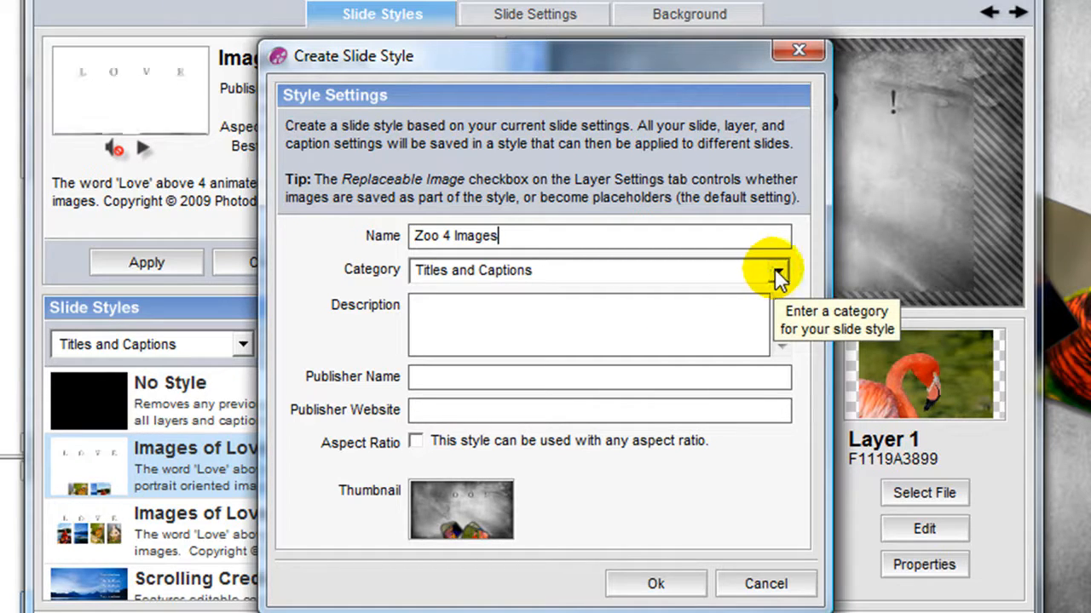
pyautogui.click(775, 270)
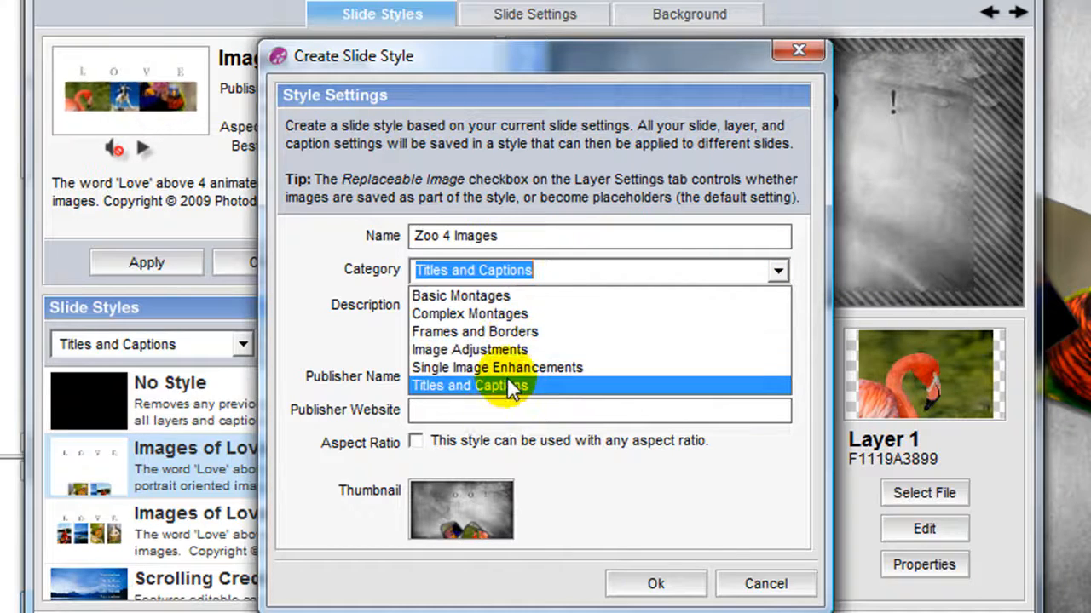
pyautogui.click(470, 385)
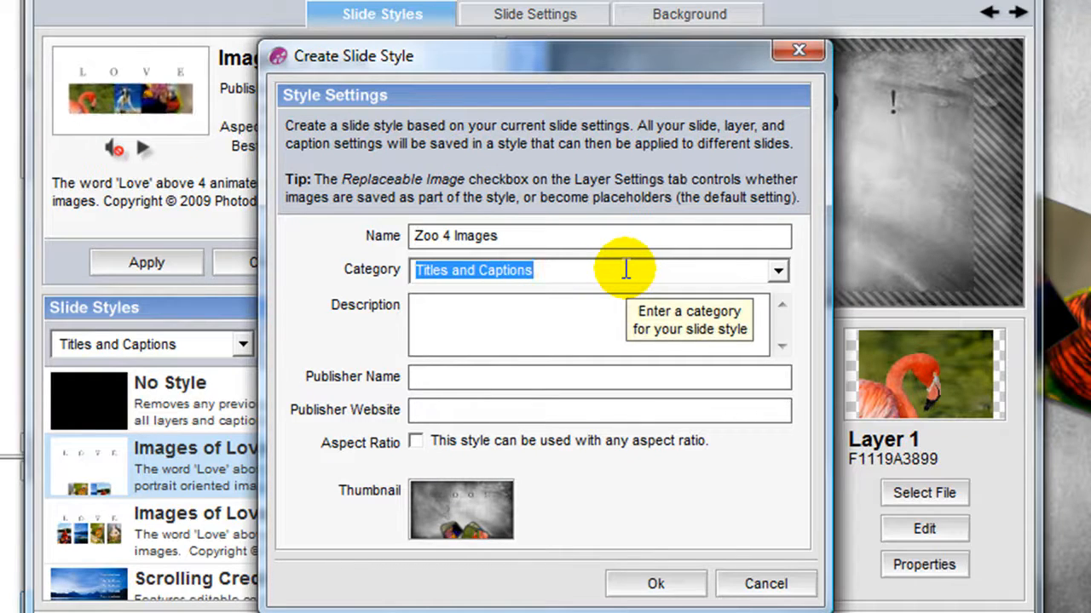
pyautogui.write('My')
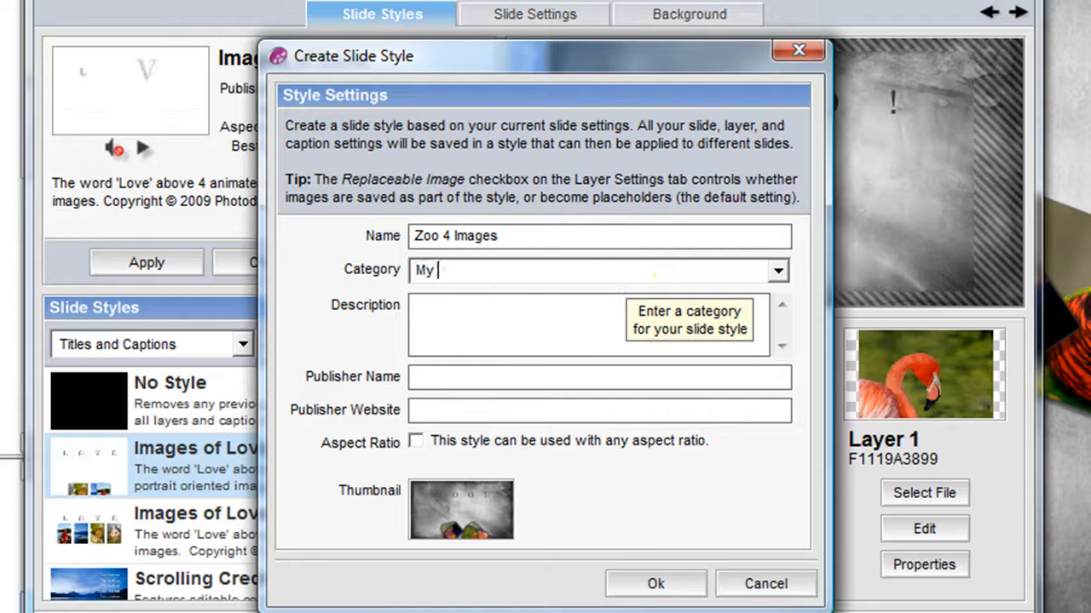
pyautogui.write('Styles')
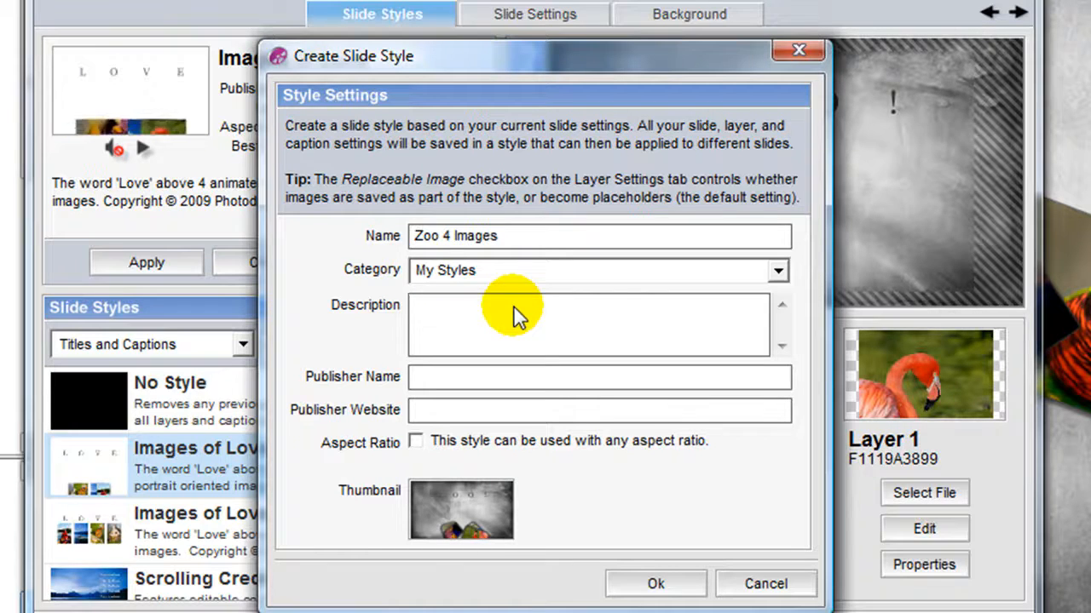
# Step: Add the description '4 images move onto screen with Zoo! caption and gray background.' and save the style
pyautogui.write('4 images move onto screen with Zoo! caption and gray background.')
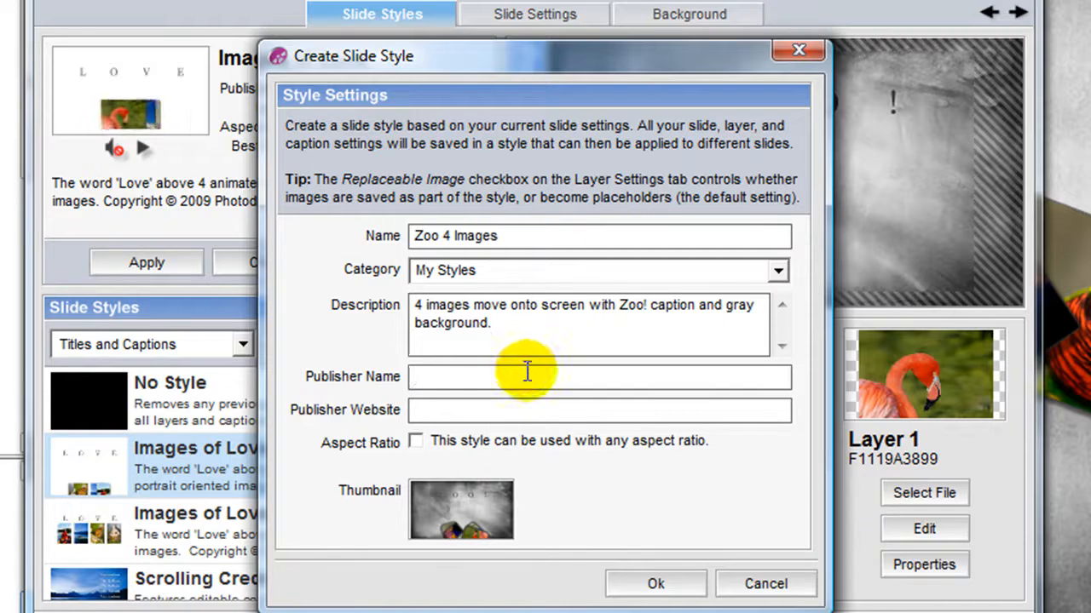
pyautogui.click(416, 440)
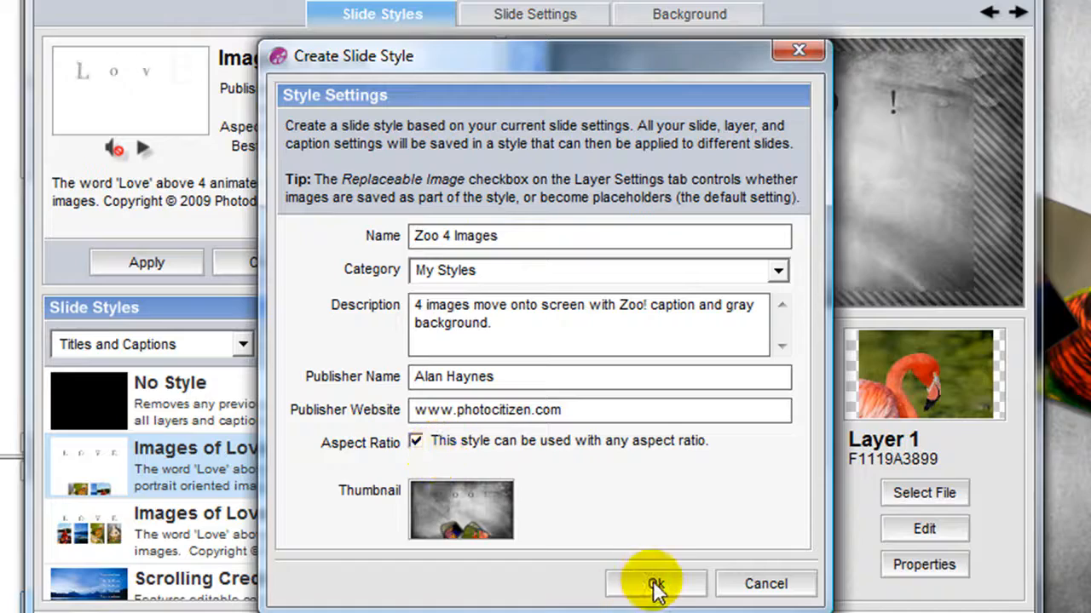
pyautogui.click(654, 583)
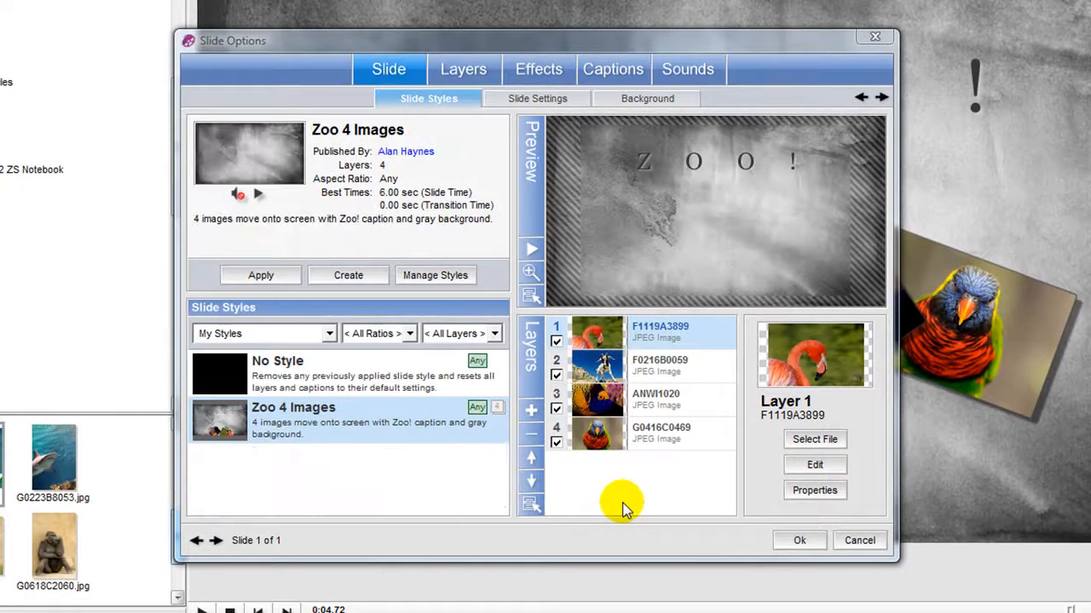